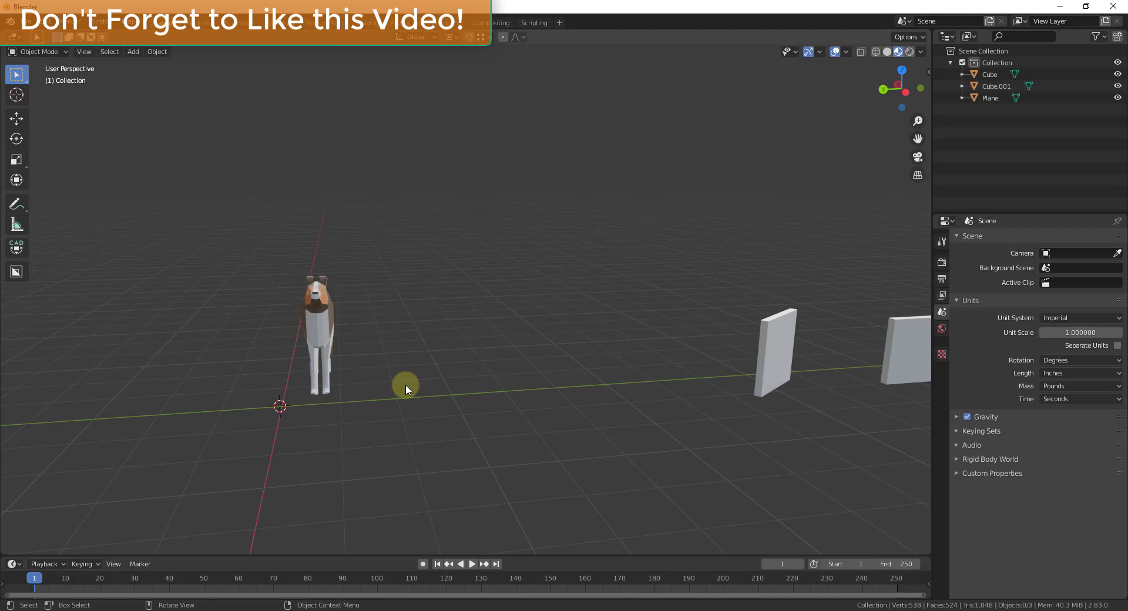
# Add a cube mesh beside the walls and lift it slightly above the ground.
pyautogui.click(132, 50)
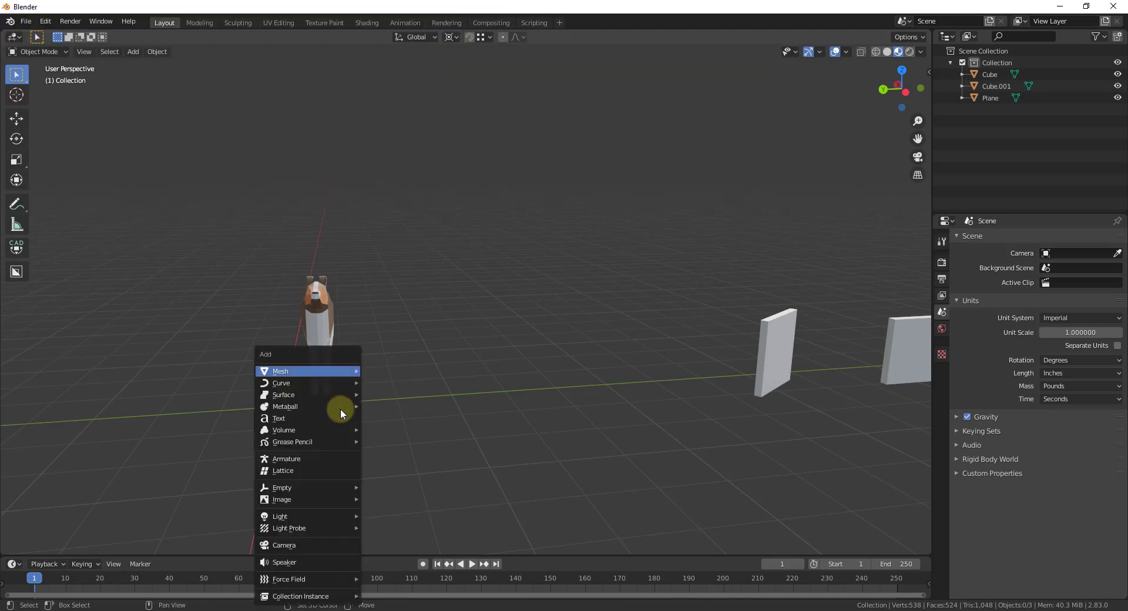
pyautogui.click(279, 370)
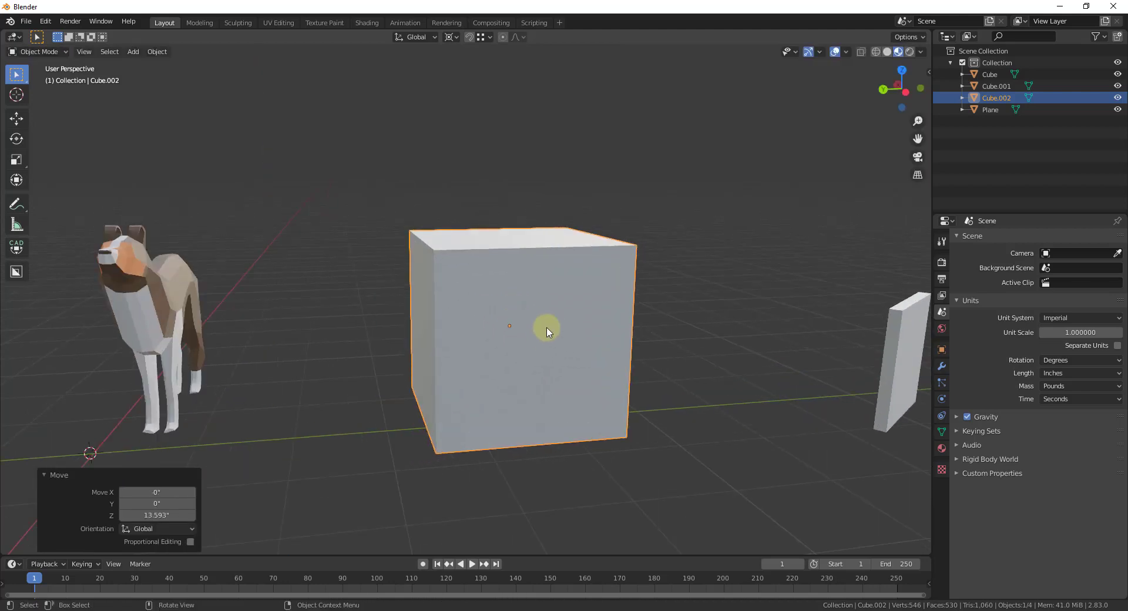
pyautogui.moveTo(511, 330)
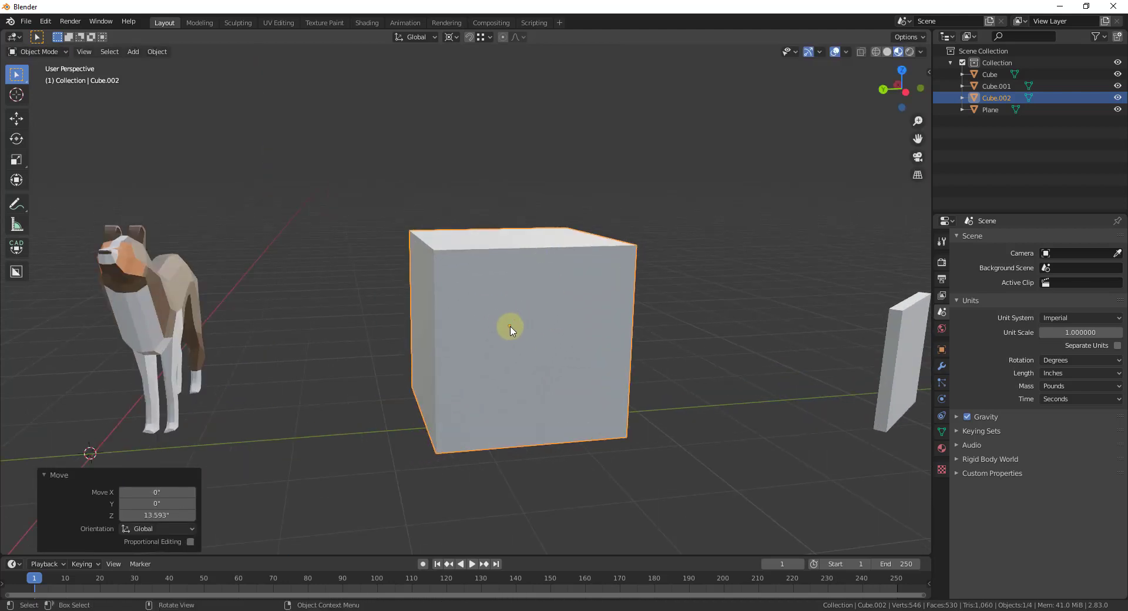
pyautogui.moveTo(505, 325)
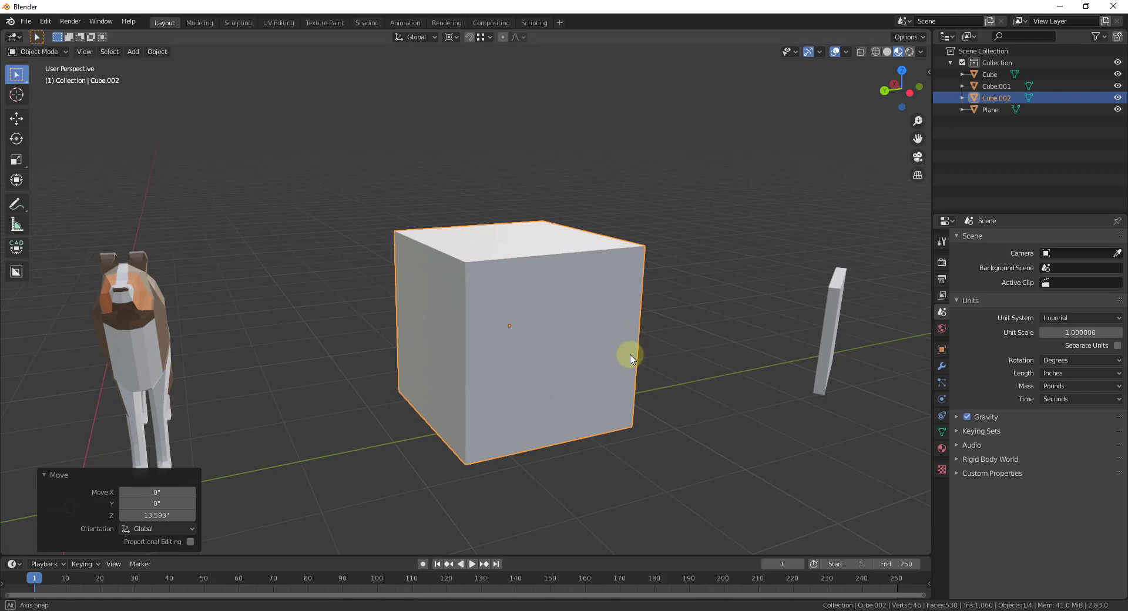
# Scale the new cube uniformly to 0.795 on X, Y and Z.
pyautogui.moveTo(630, 359); pyautogui.dragTo(572, 360)
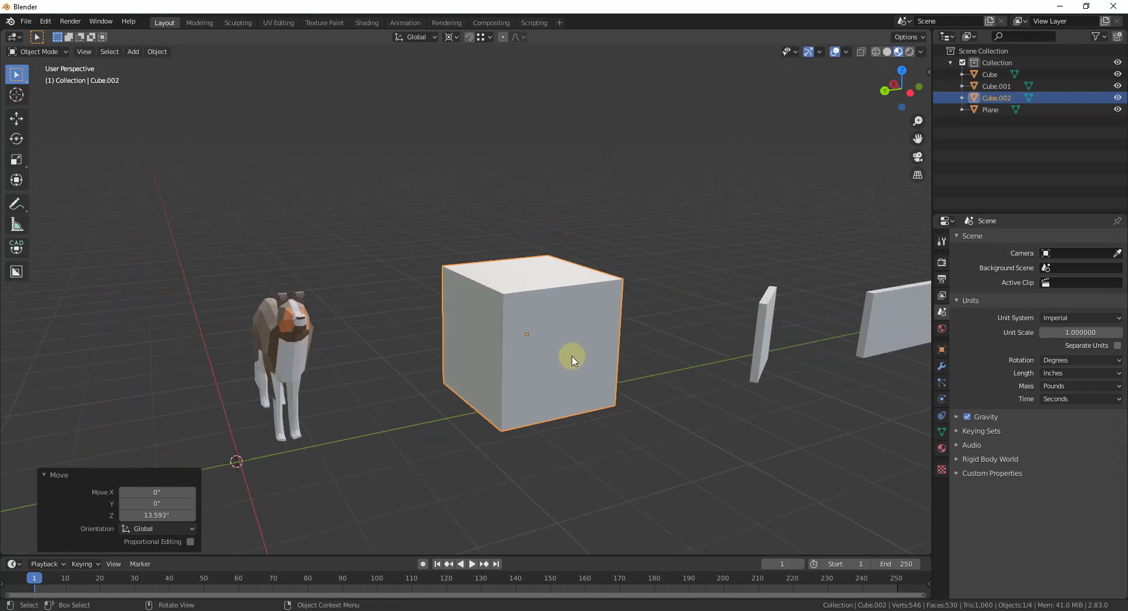
pyautogui.press('s')
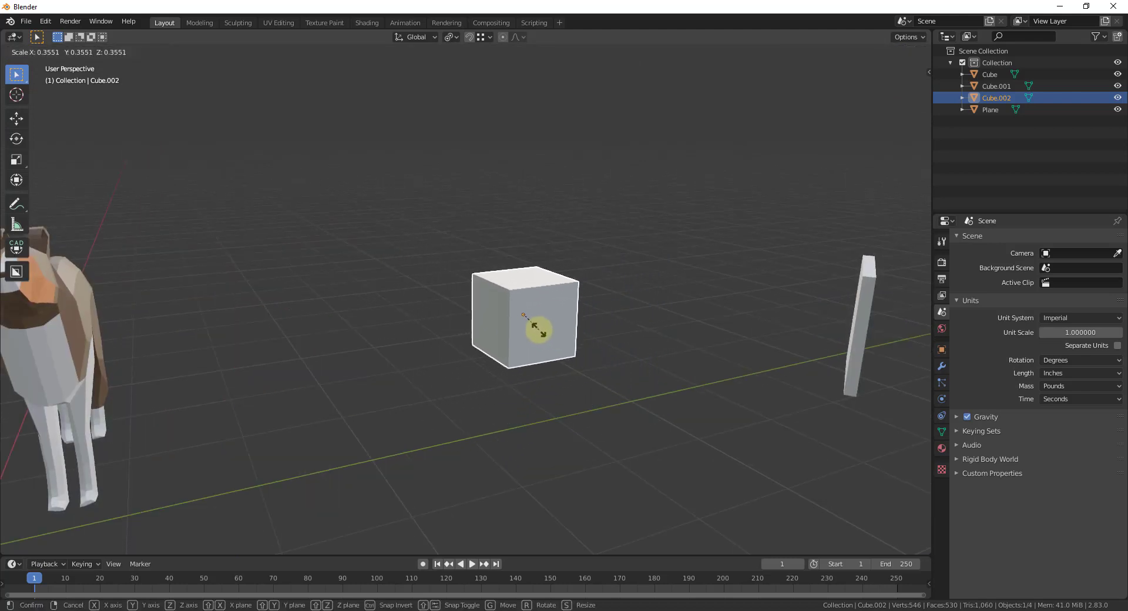
pyautogui.moveTo(546, 338)
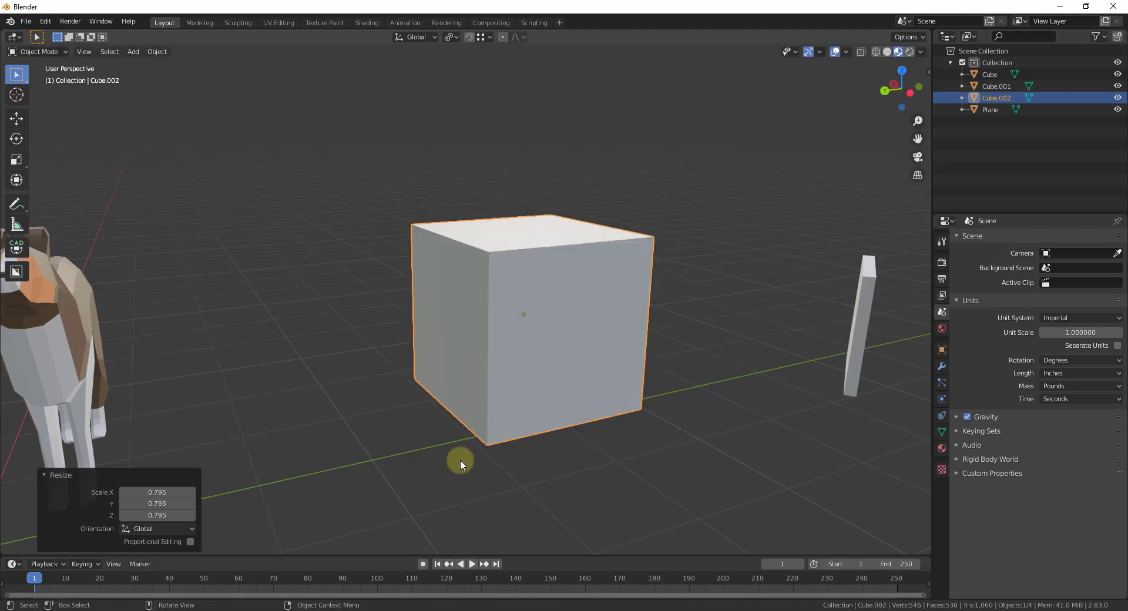
pyautogui.moveTo(569, 291)
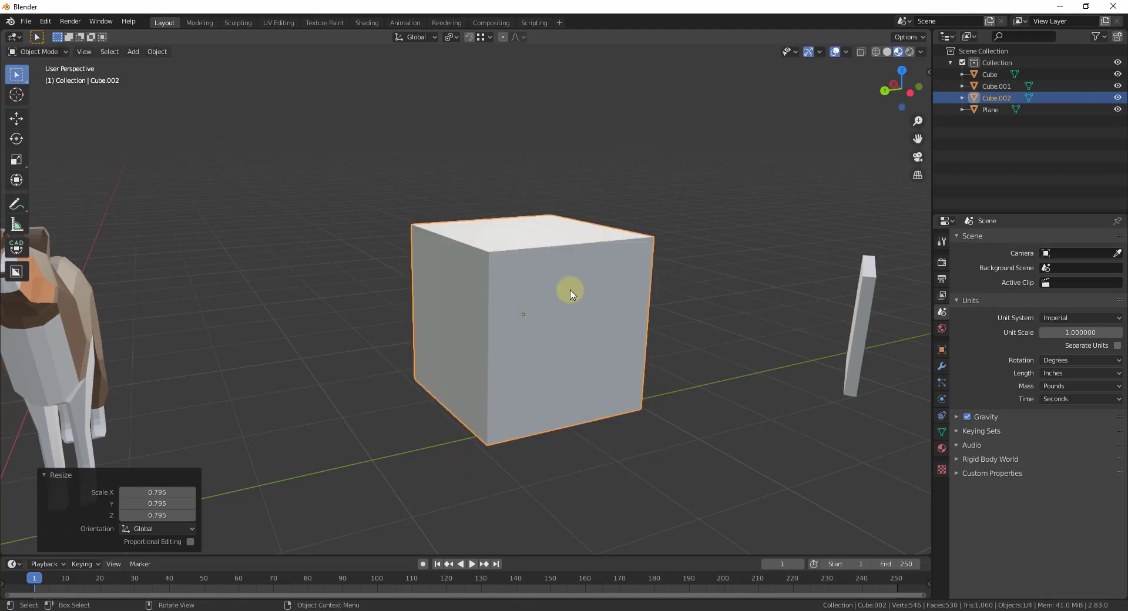
pyautogui.moveTo(515, 316)
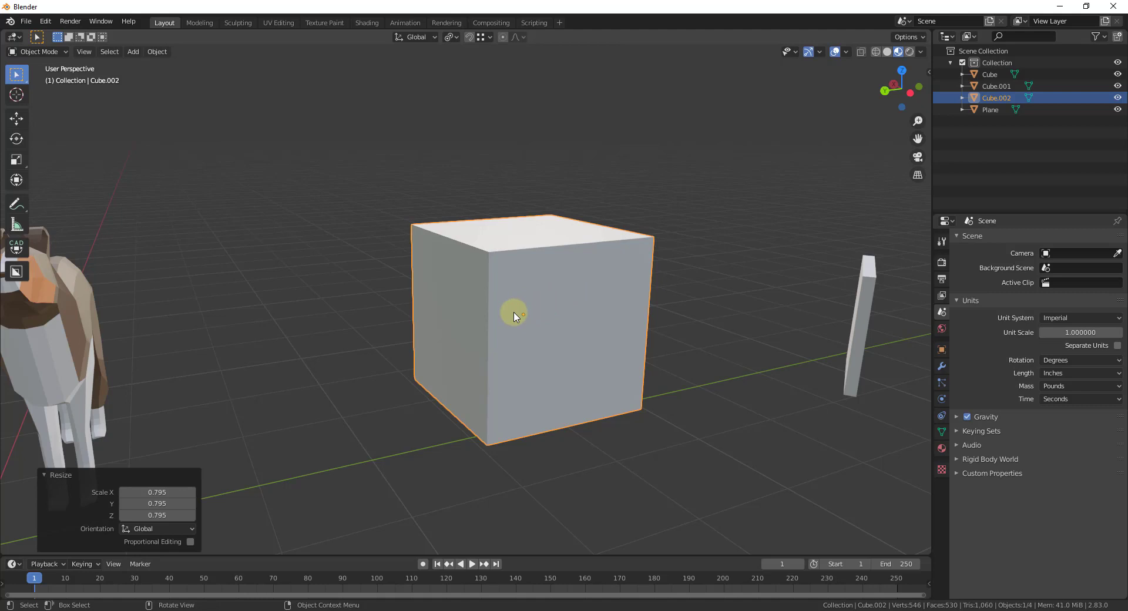
pyautogui.moveTo(430, 344)
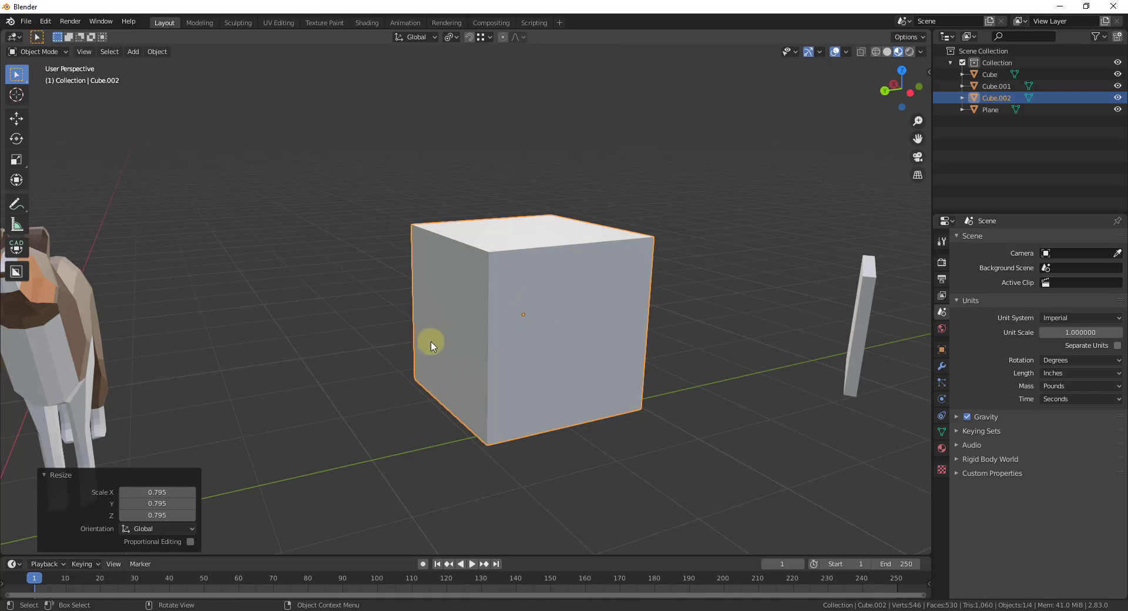
pyautogui.moveTo(488, 261)
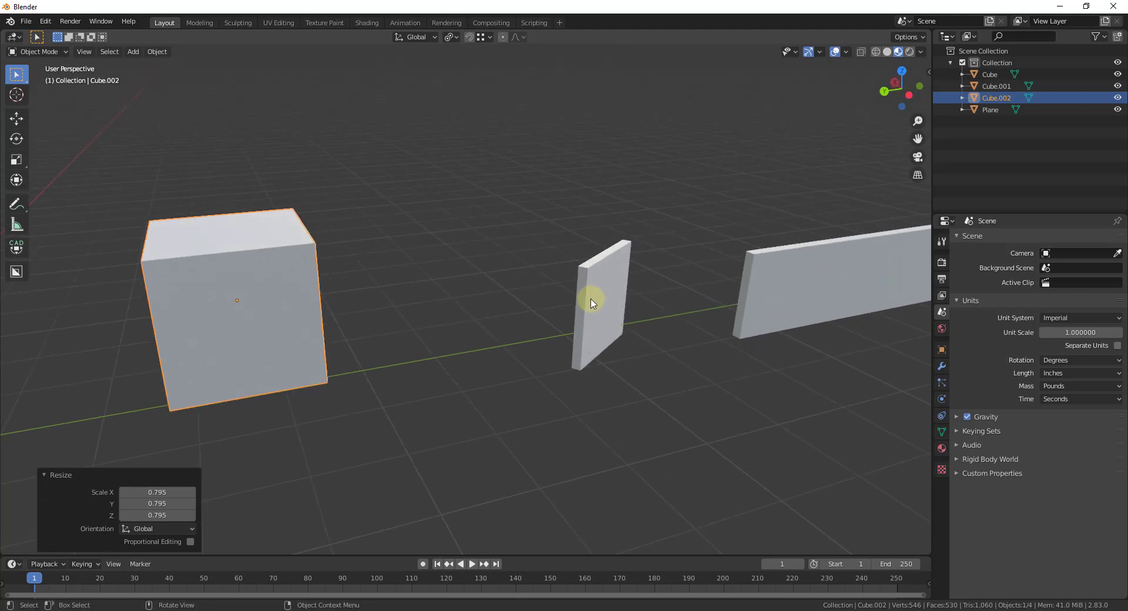
pyautogui.moveTo(748, 254)
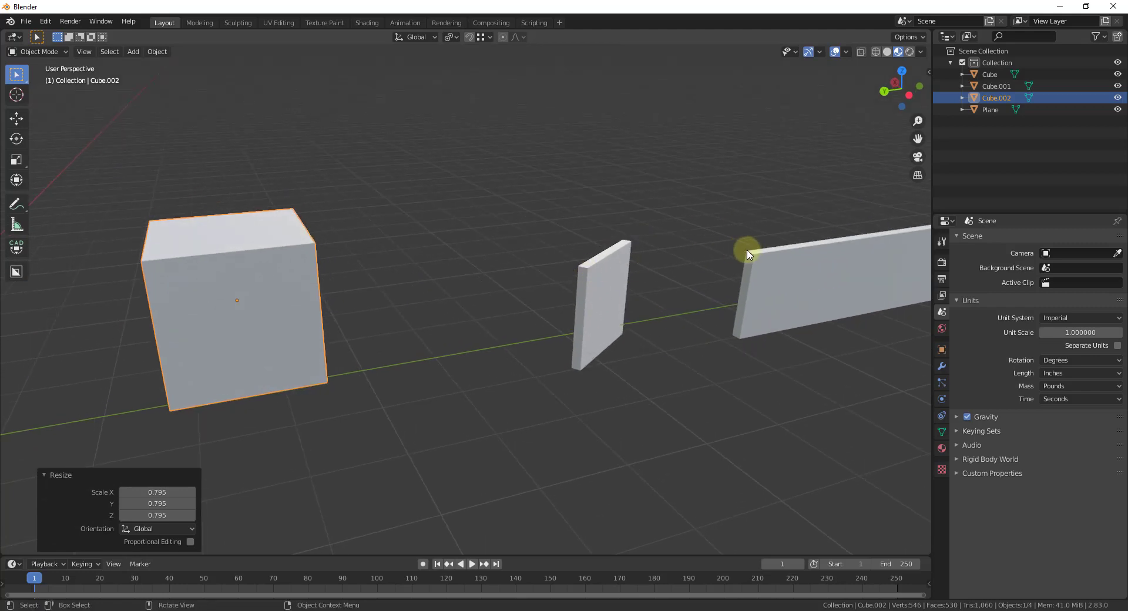
pyautogui.moveTo(791, 243)
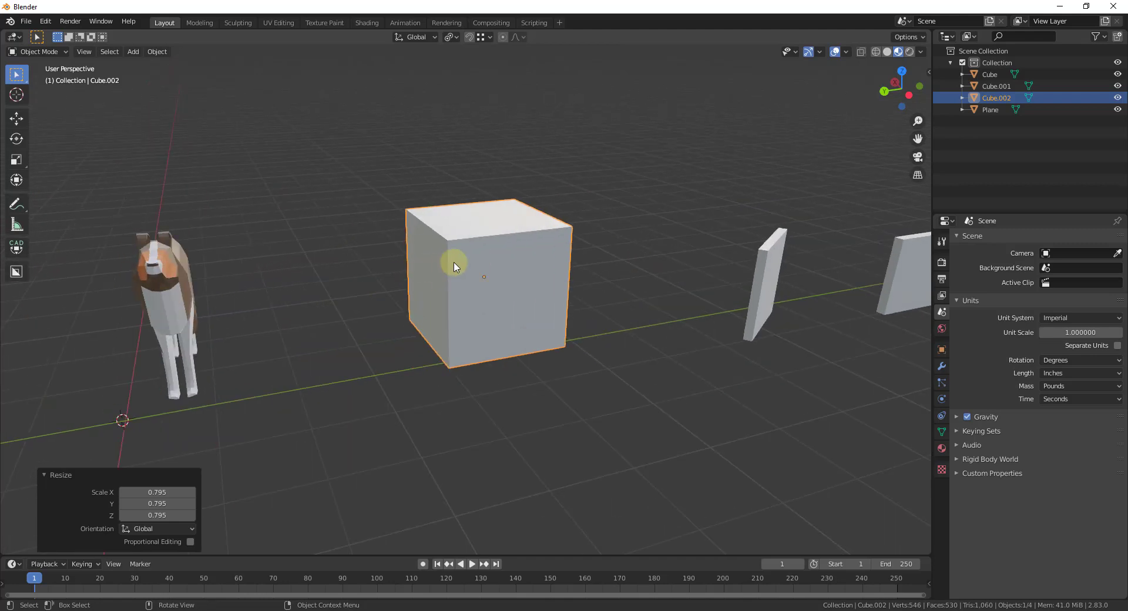
pyautogui.moveTo(461, 341)
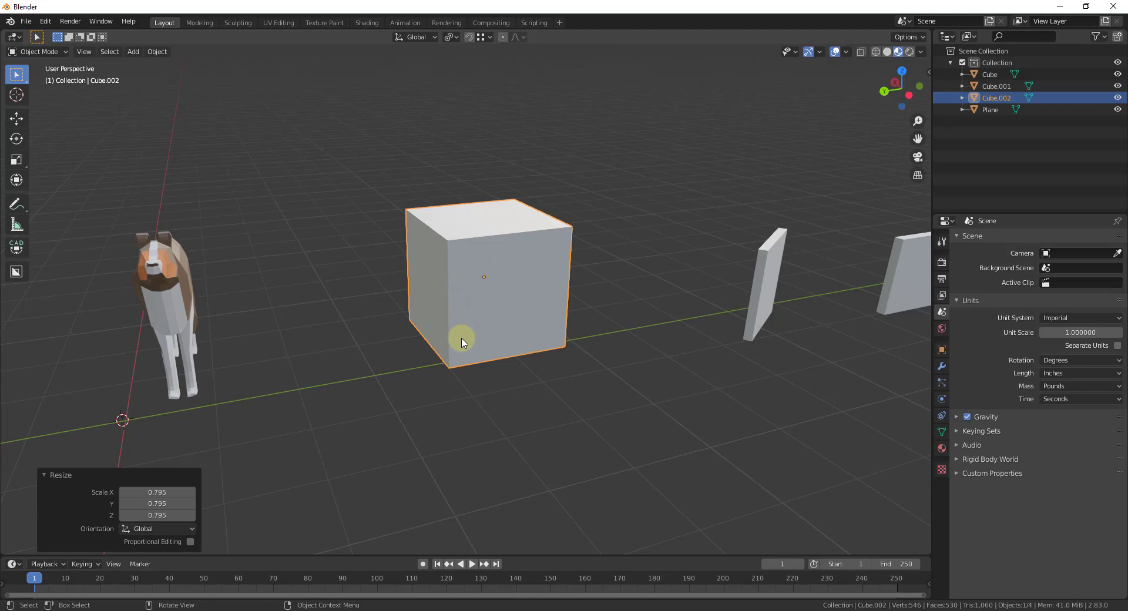
pyautogui.moveTo(449, 253)
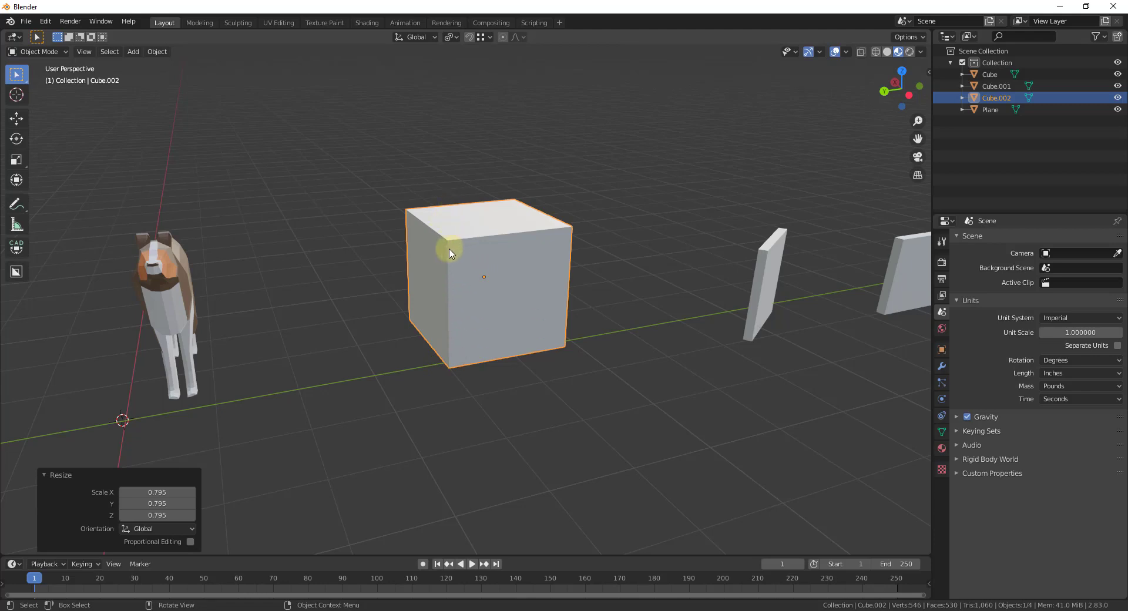
pyautogui.moveTo(468, 238)
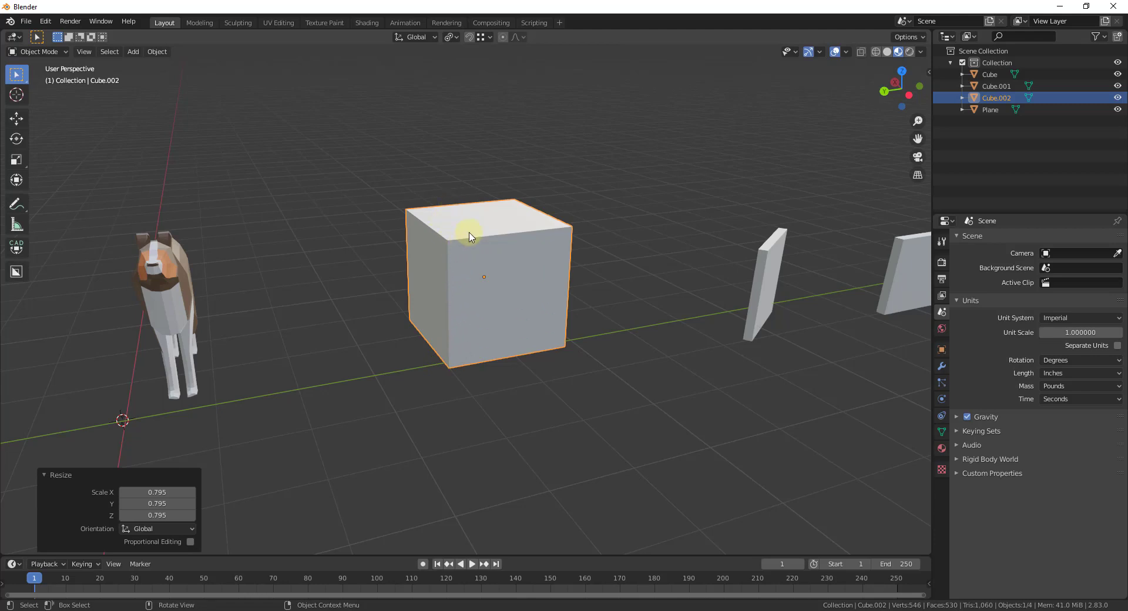
pyautogui.moveTo(514, 279)
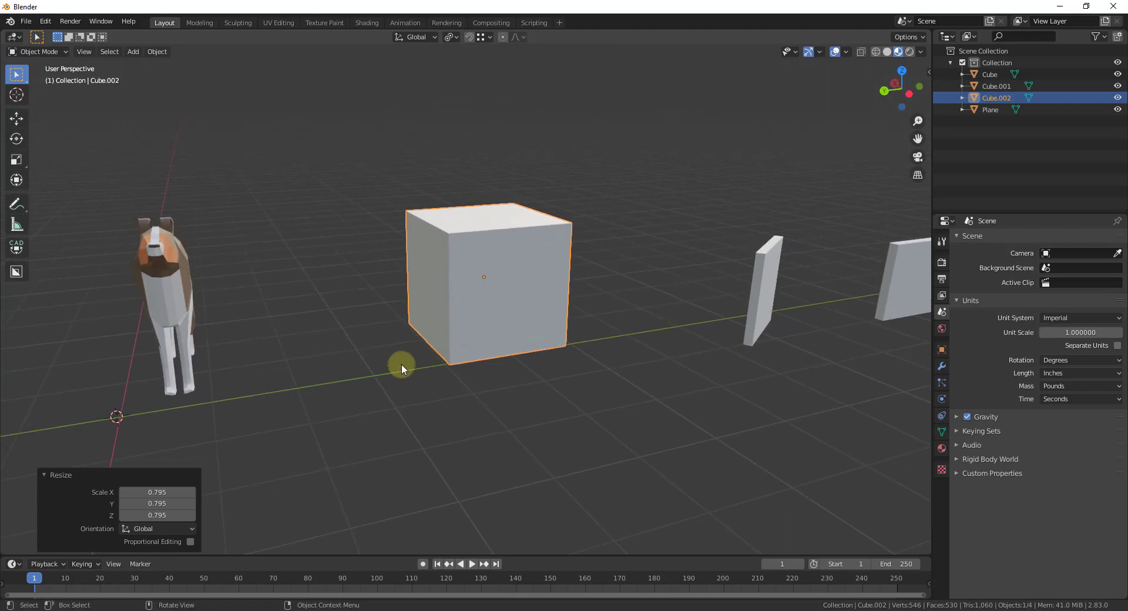
pyautogui.moveTo(450, 311)
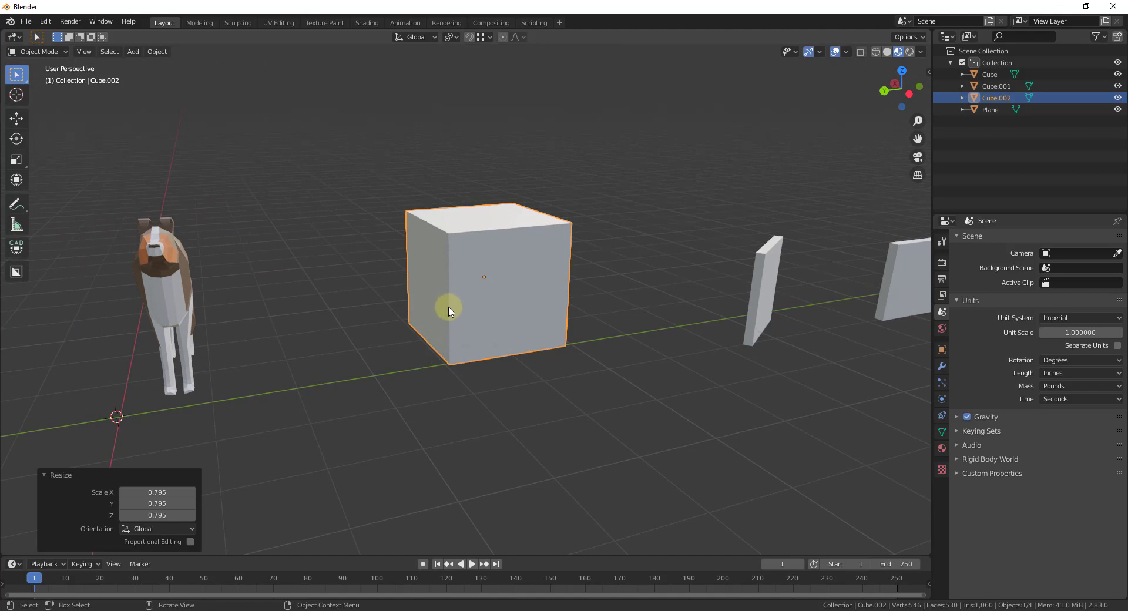
pyautogui.moveTo(487, 240)
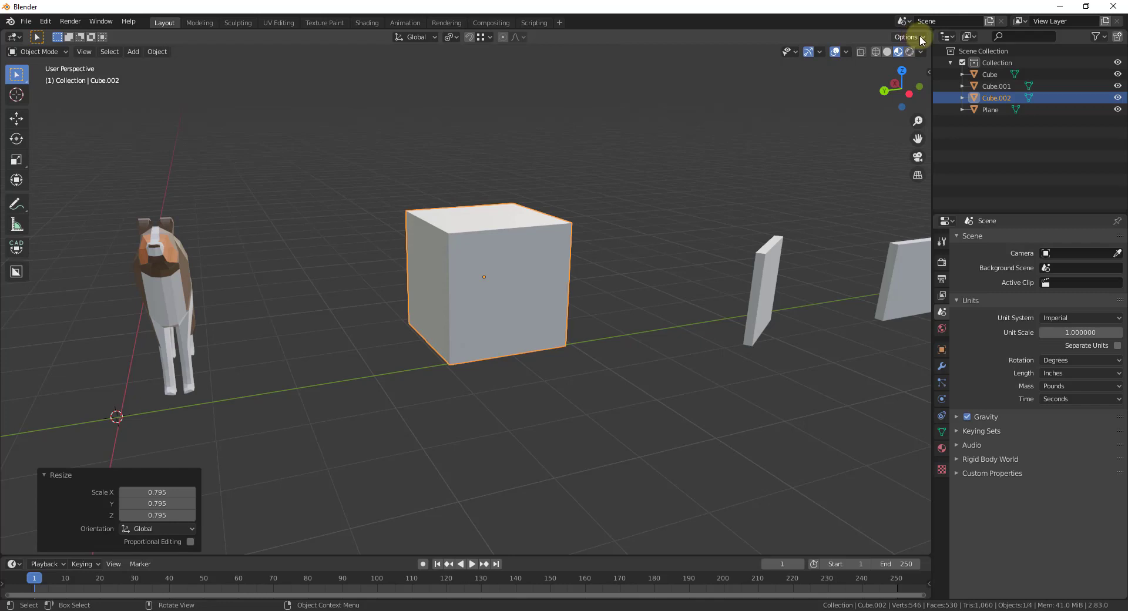
# Enable Affect Only Origins in the viewport transform options.
pyautogui.click(906, 37)
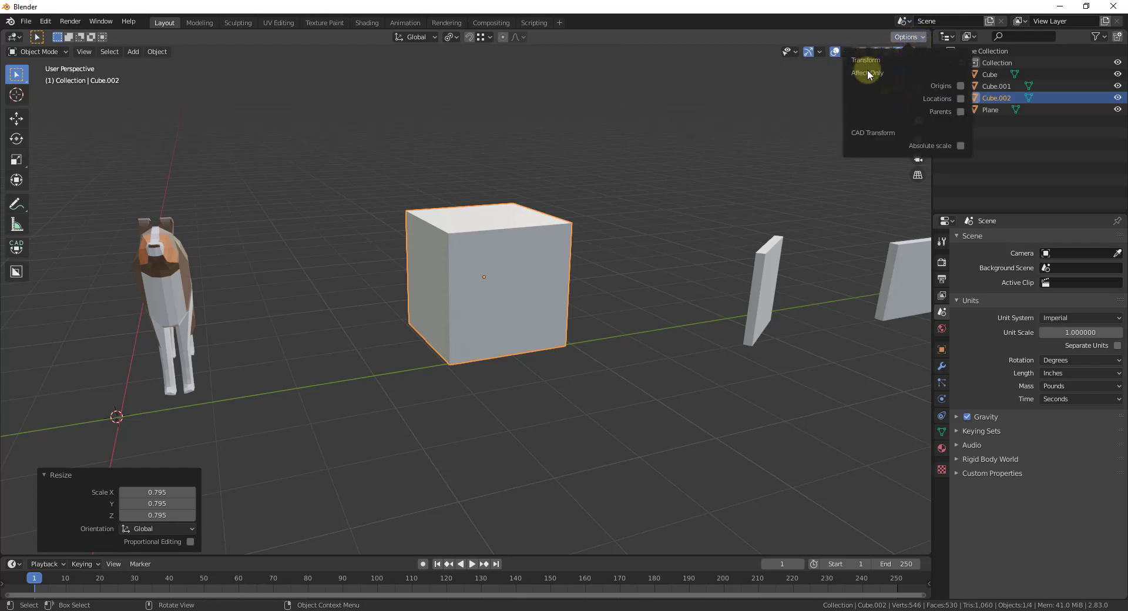
pyautogui.moveTo(960, 86)
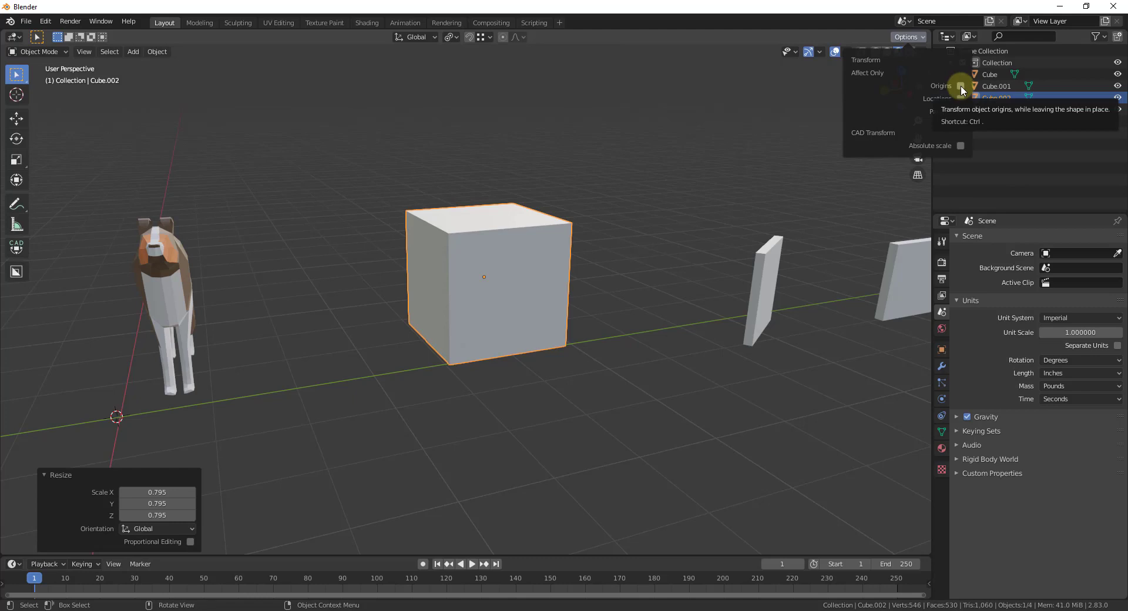
pyautogui.moveTo(957, 79)
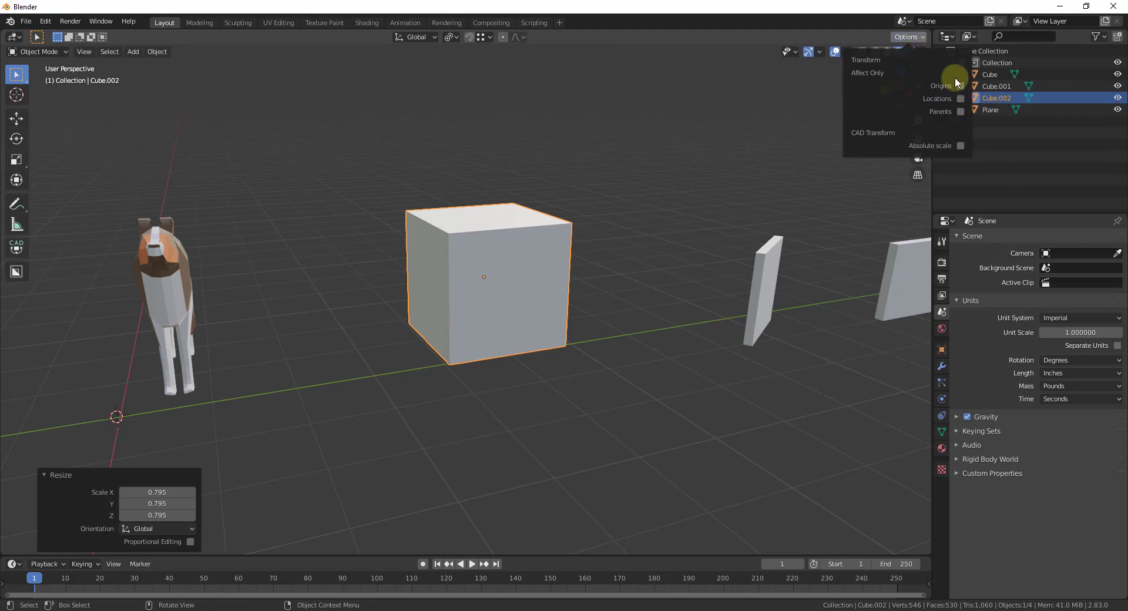
pyautogui.moveTo(960, 88)
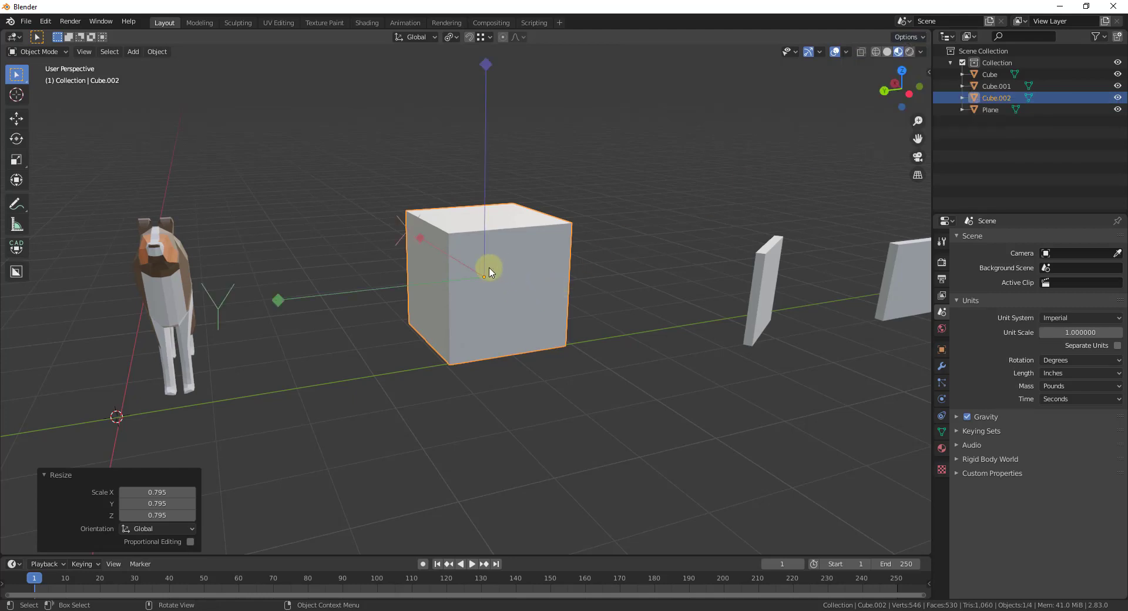
# Move the cube's origin to its front-left edge, cancelling a trial rotation, and begin moving it again.
pyautogui.press('g')
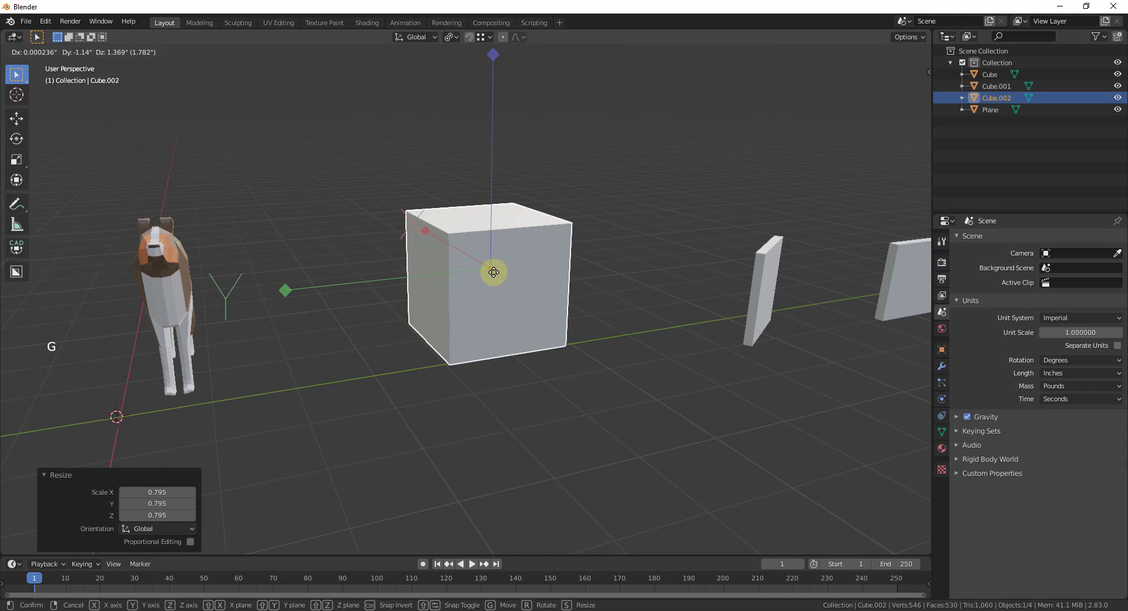
pyautogui.moveTo(501, 303)
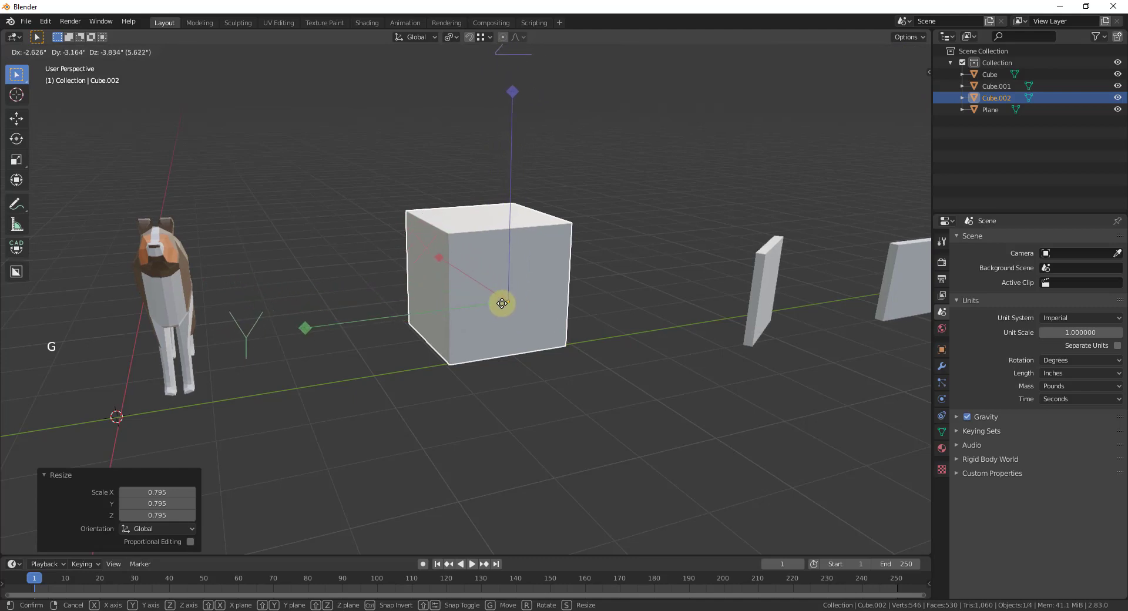
pyautogui.moveTo(494, 290)
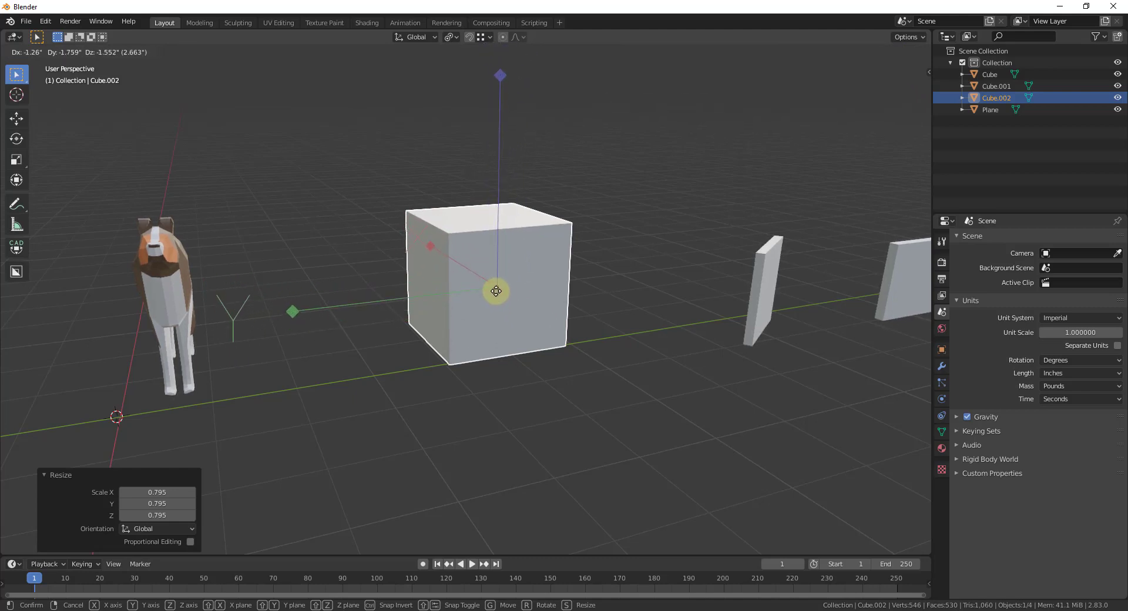
pyautogui.click(498, 279)
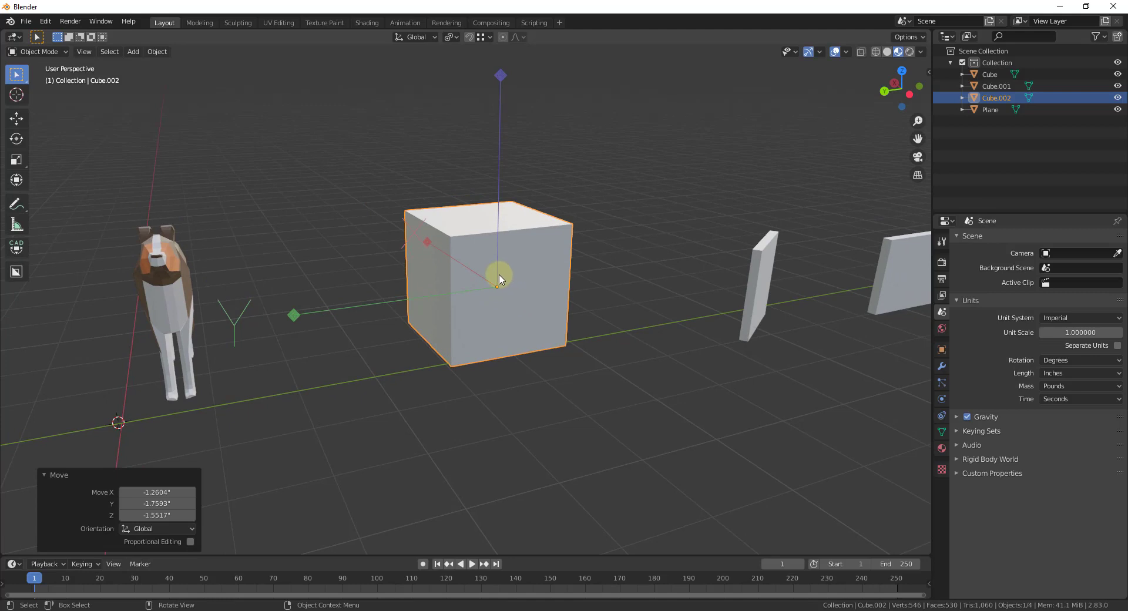
pyautogui.press('r')
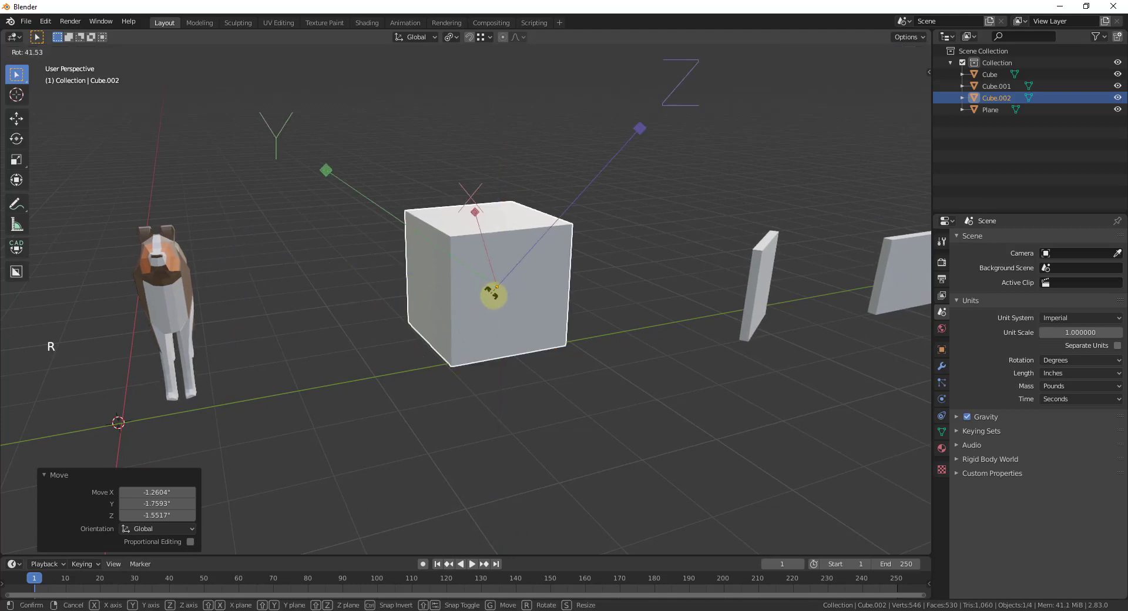
pyautogui.click(494, 293)
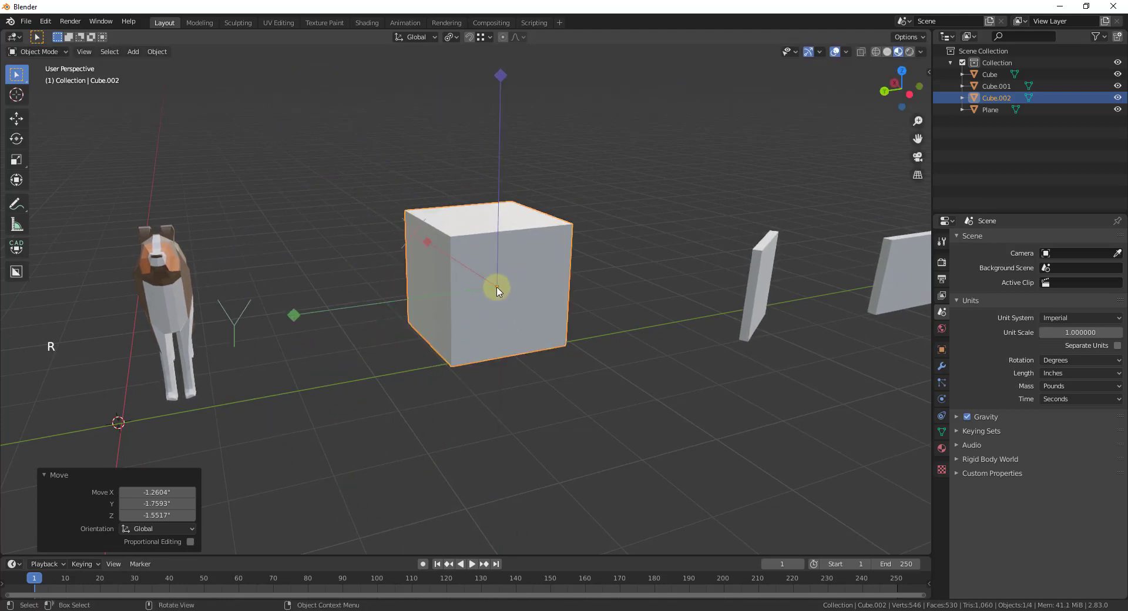
pyautogui.press('g')
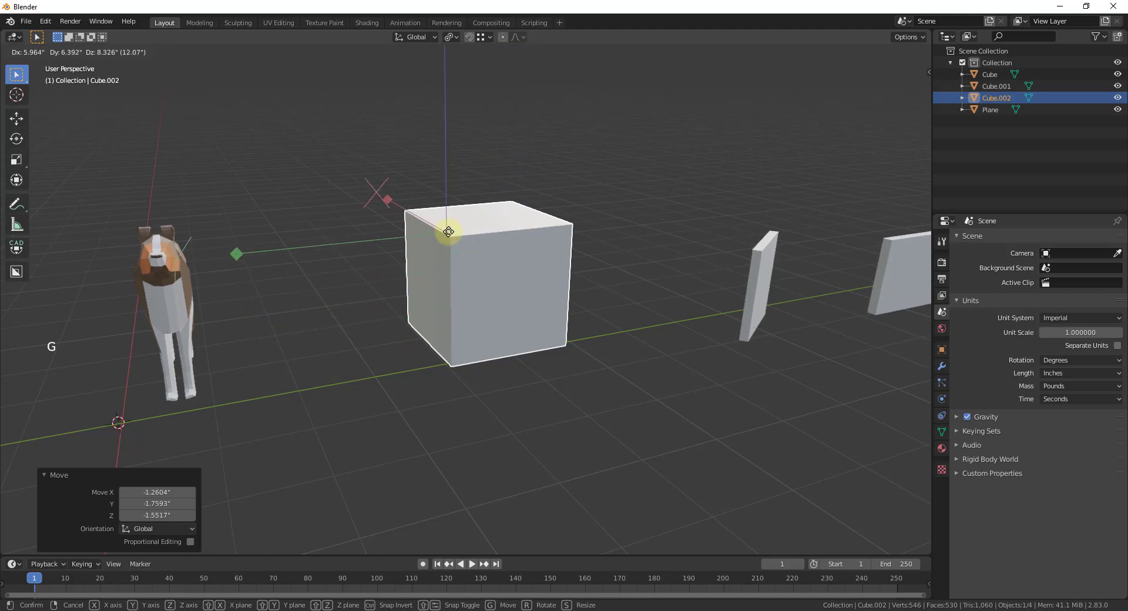
pyautogui.moveTo(431, 206)
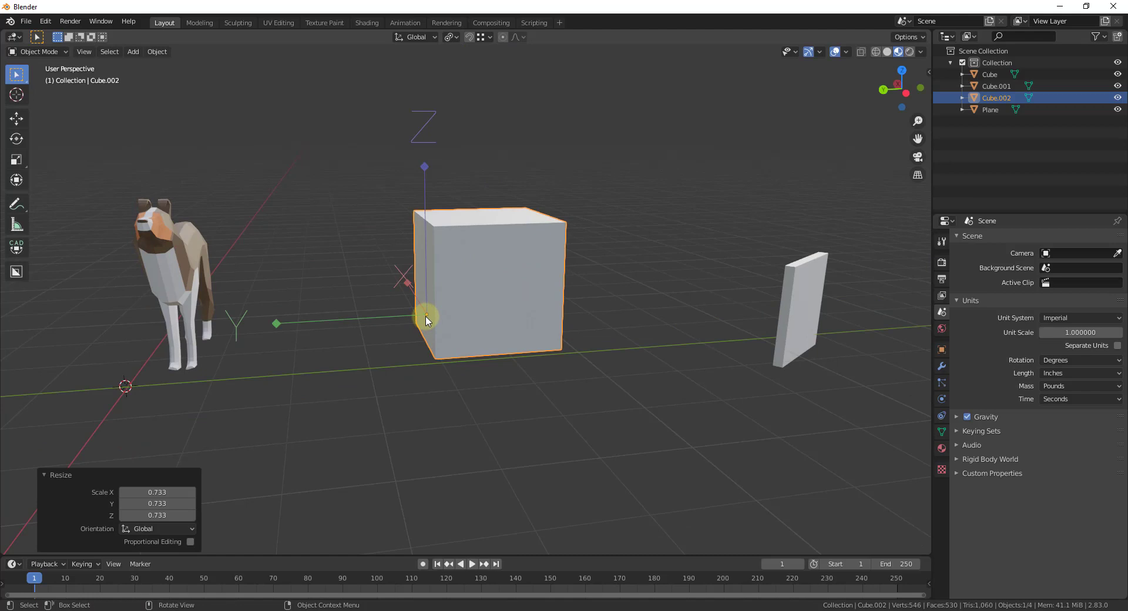
# With Affect Only Origins on, cancel a trial X scale and move the origin lower along the edge.
pyautogui.click(905, 37)
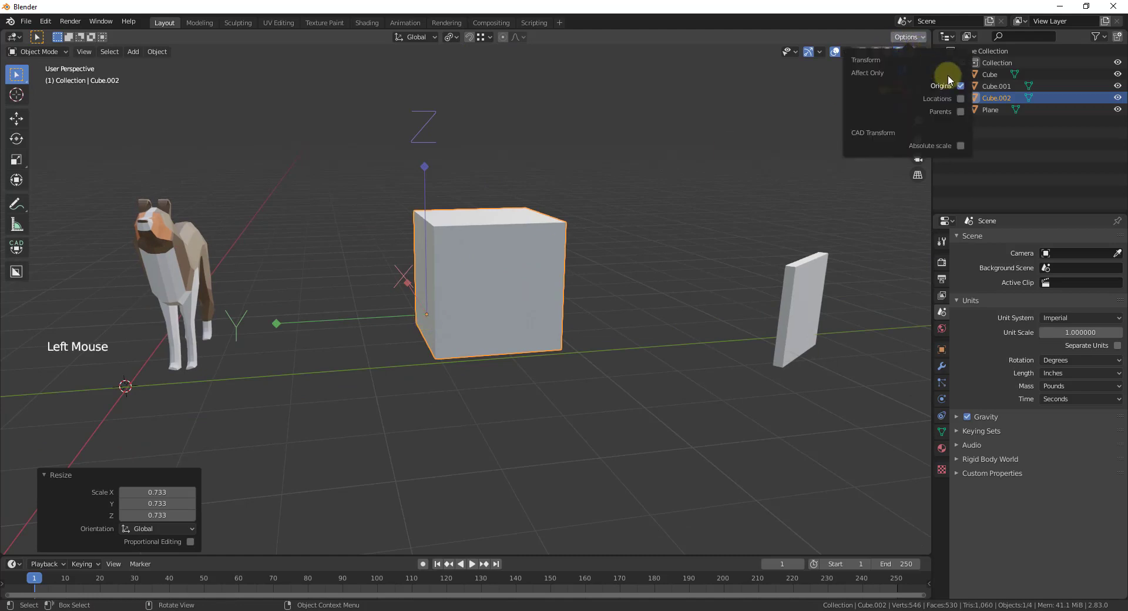
pyautogui.press('s')
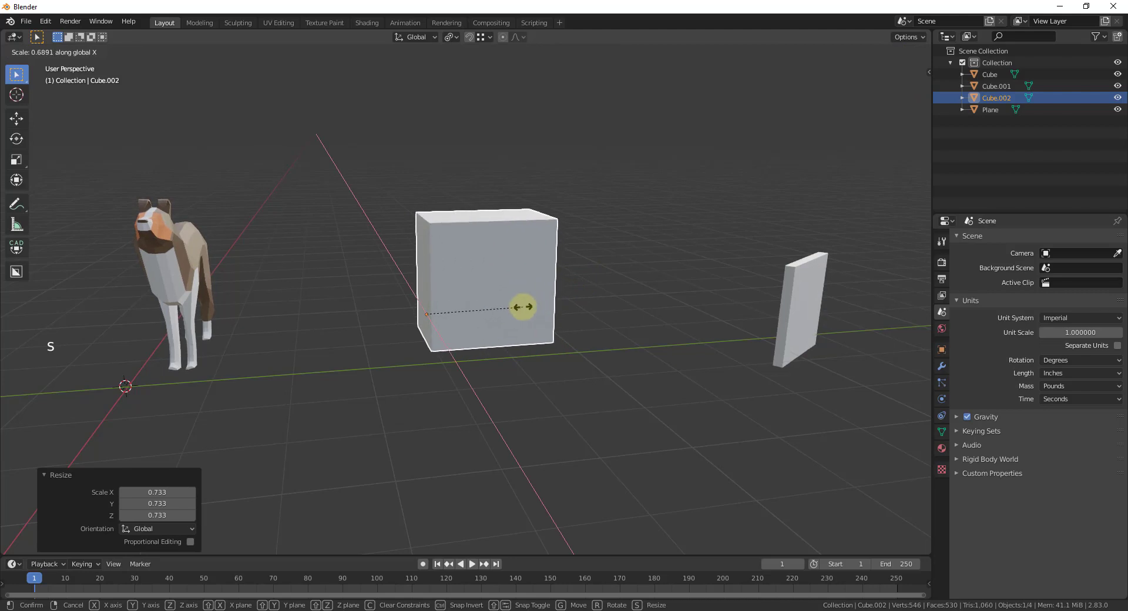
pyautogui.click(426, 318)
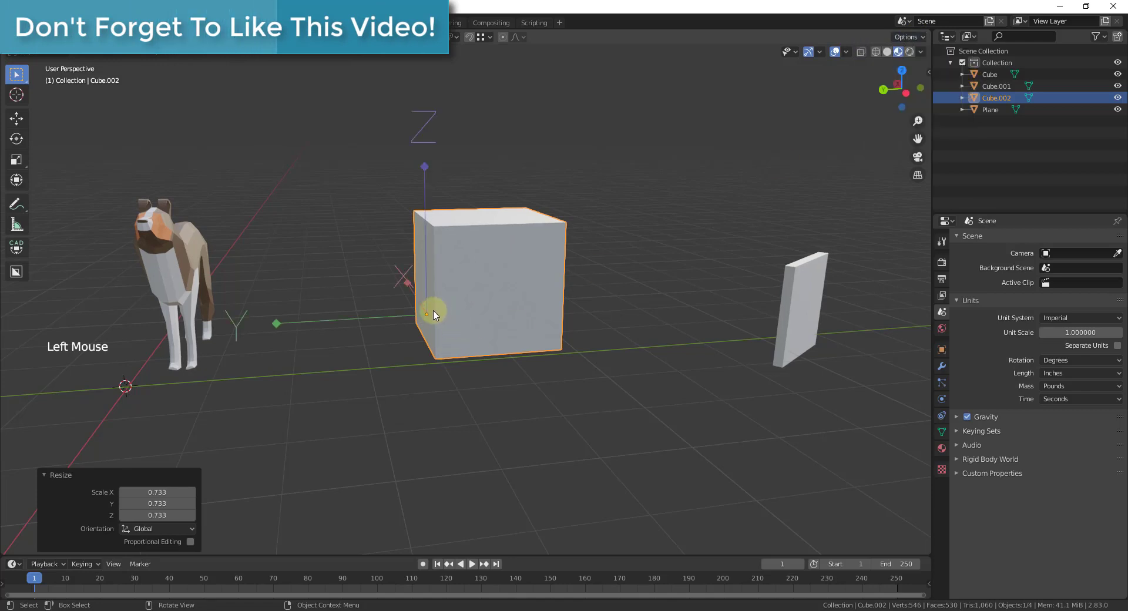
pyautogui.press('g')
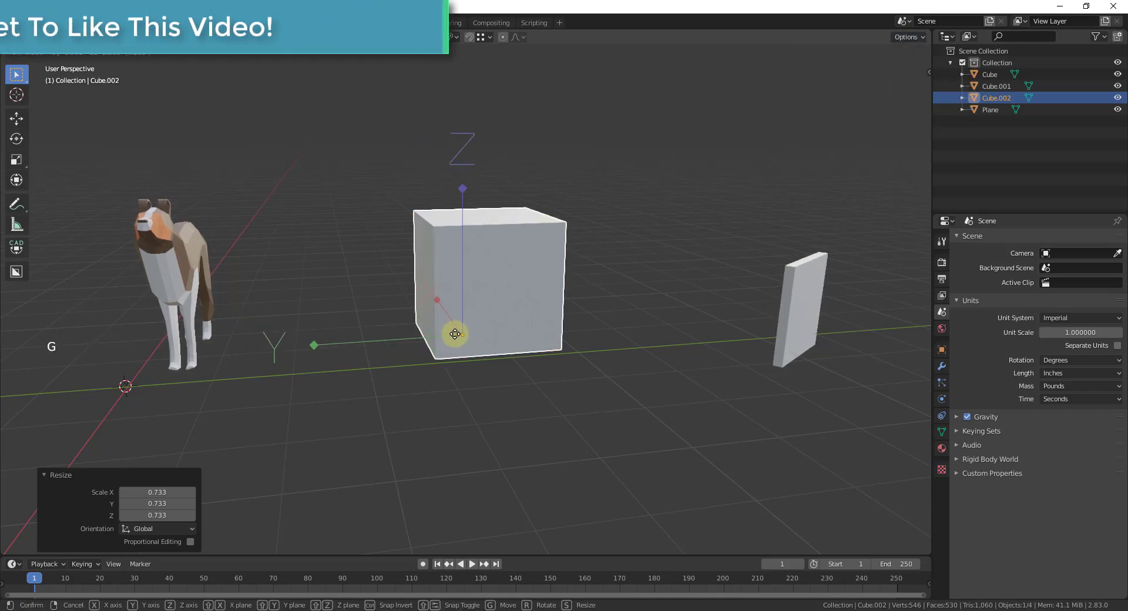
pyautogui.click(467, 305)
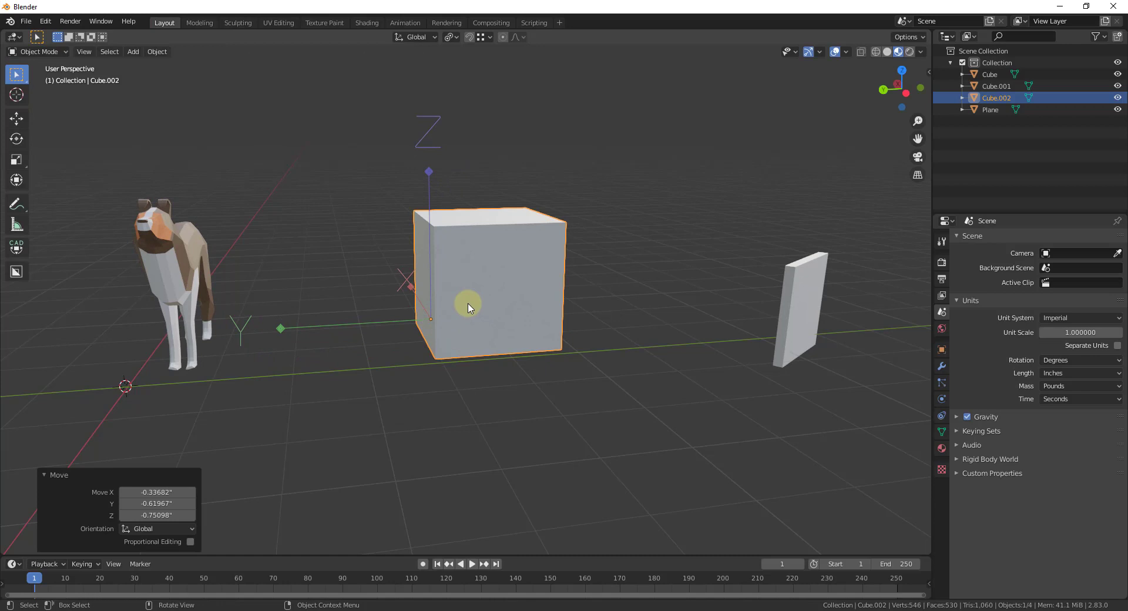
pyautogui.moveTo(431, 324)
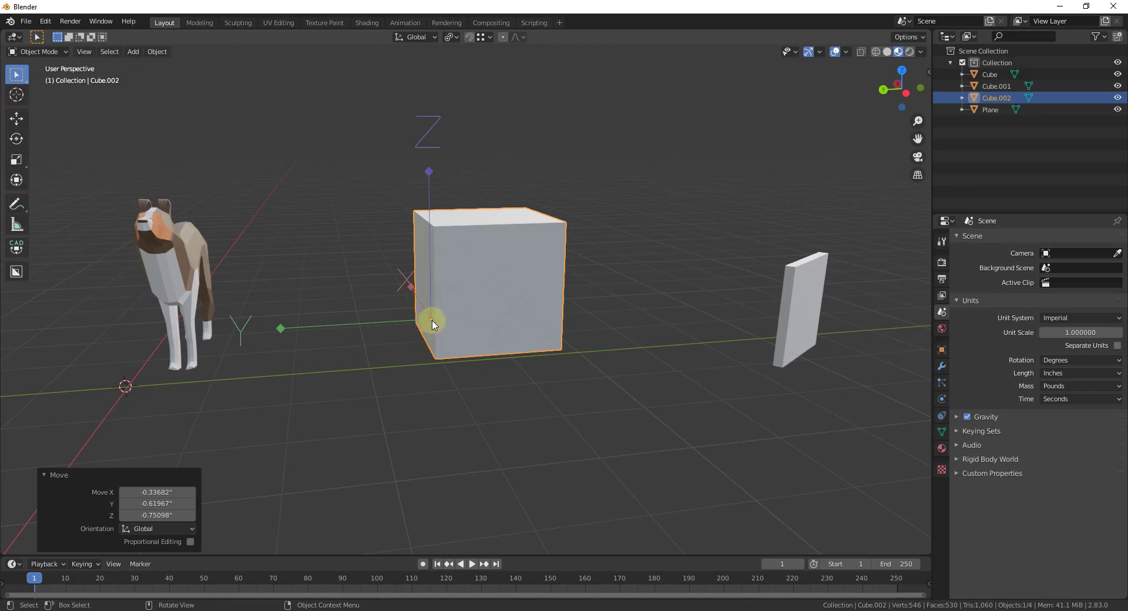
pyautogui.moveTo(438, 264)
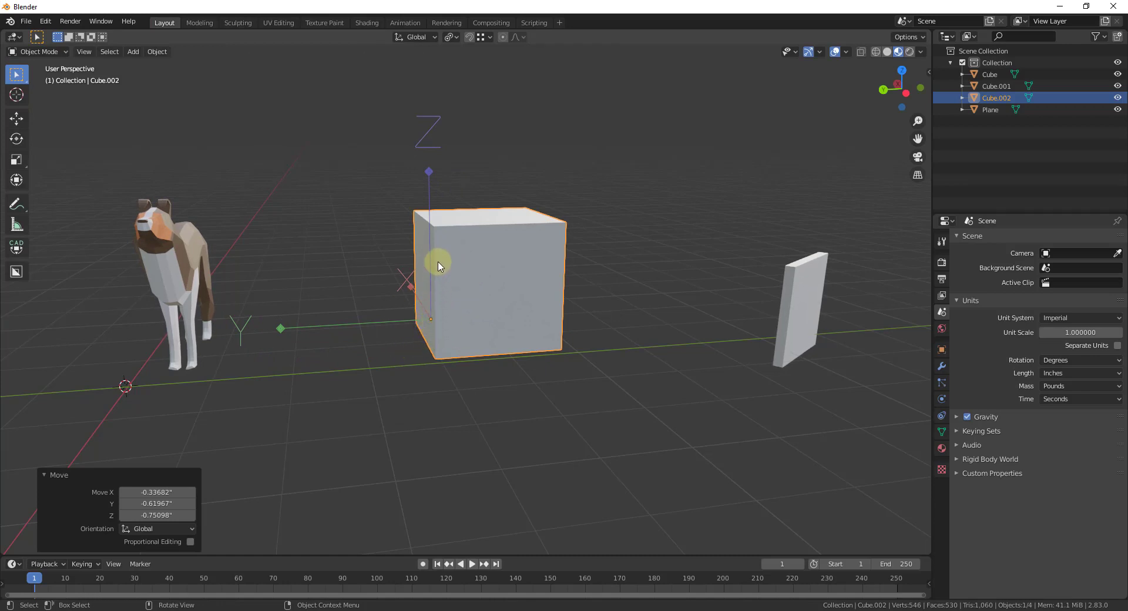
# Set snapping to Vertex and snap the cube's origin onto its bottom front-left corner.
pyautogui.click(480, 37)
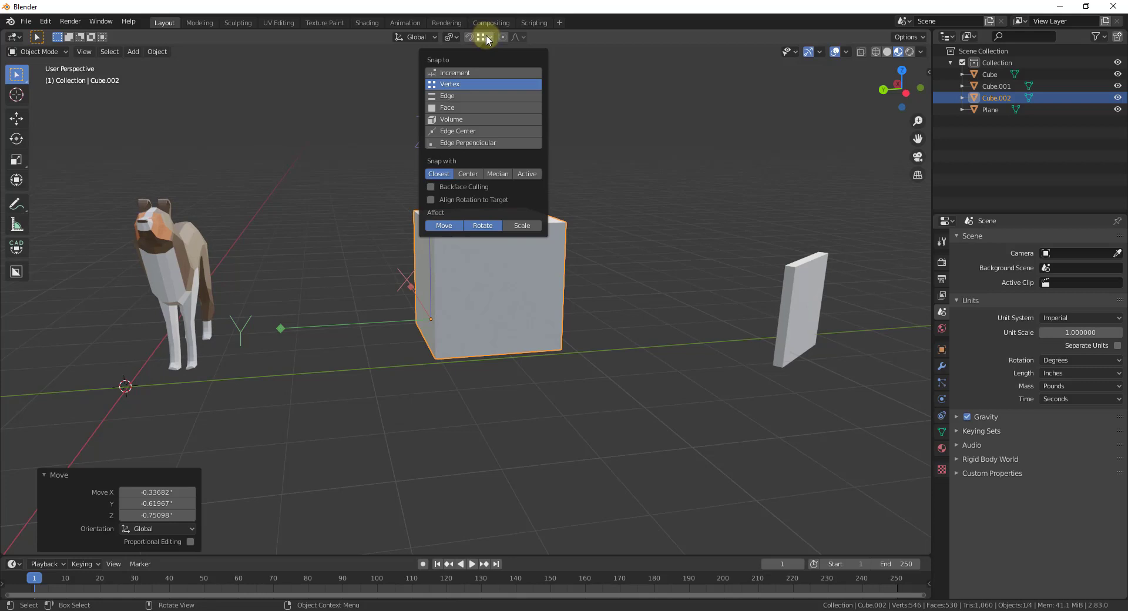
pyautogui.moveTo(448, 85)
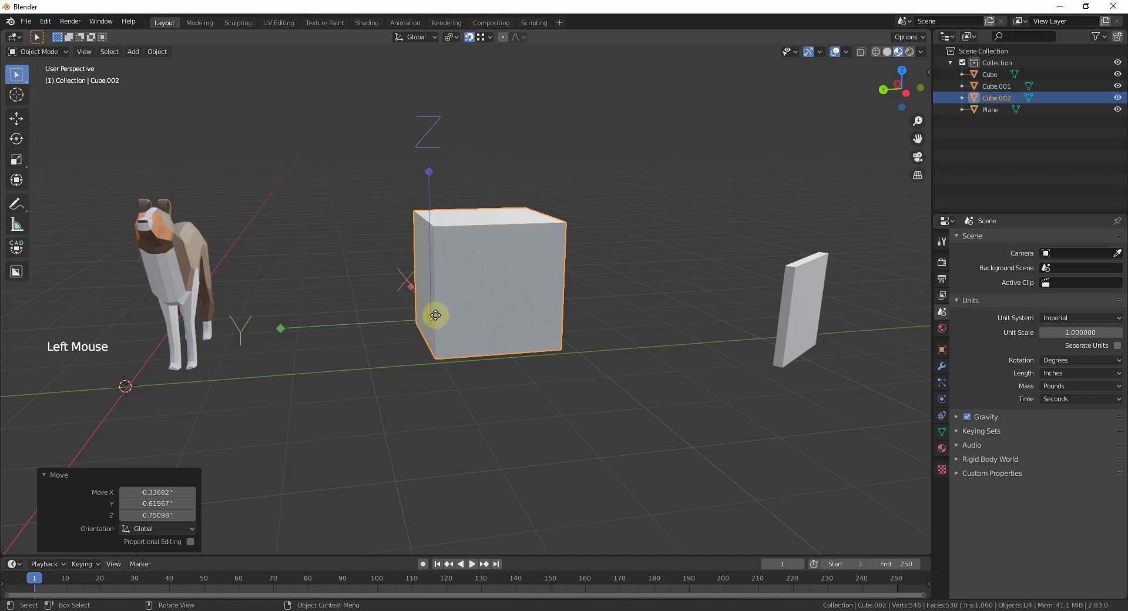
pyautogui.press('g')
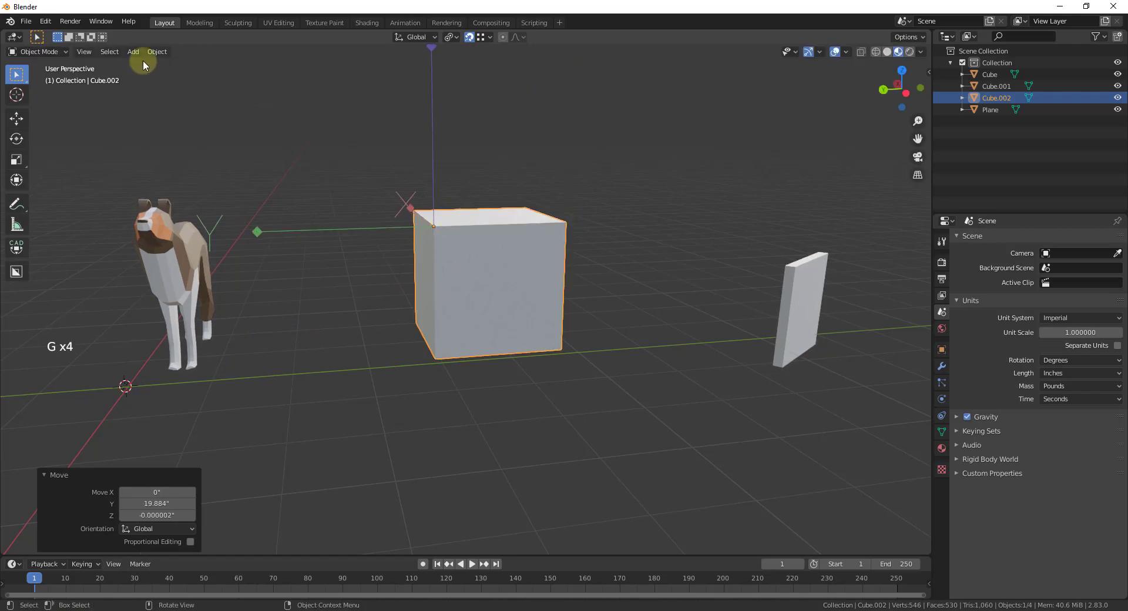
pyautogui.click(438, 362)
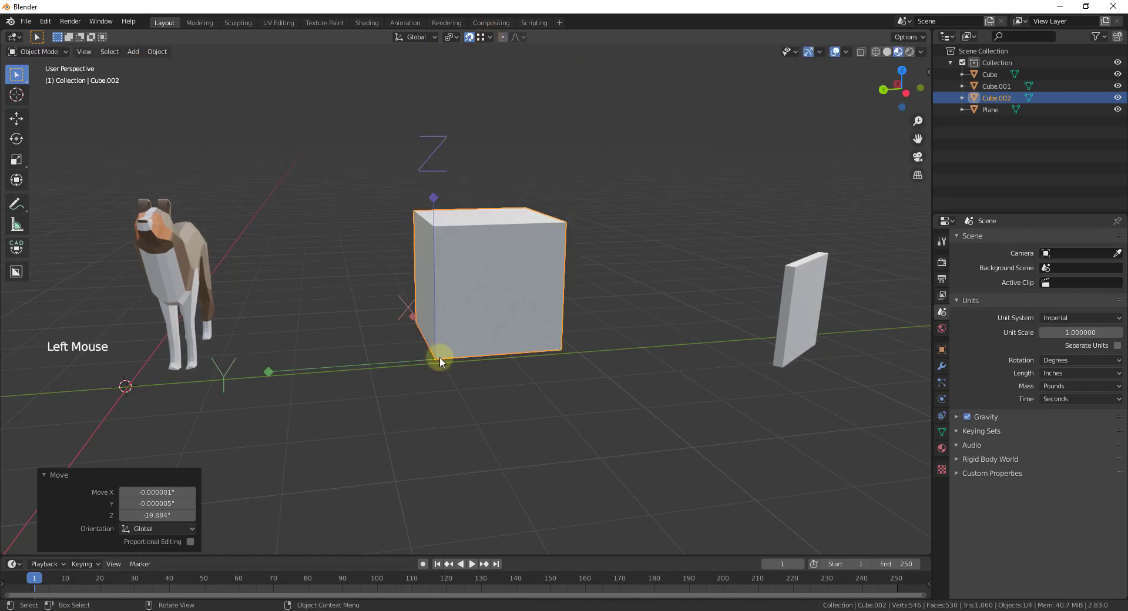
pyautogui.scroll(3)
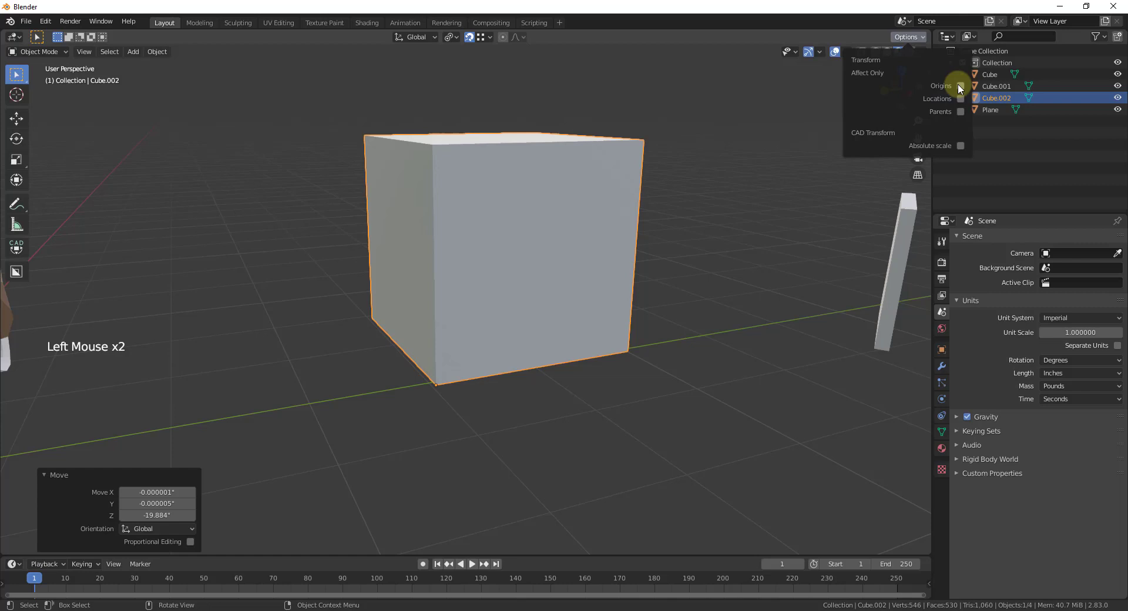
# Scale the cube to 0.697 about its corner and rotate it 28° around the Z axis.
pyautogui.press('s')
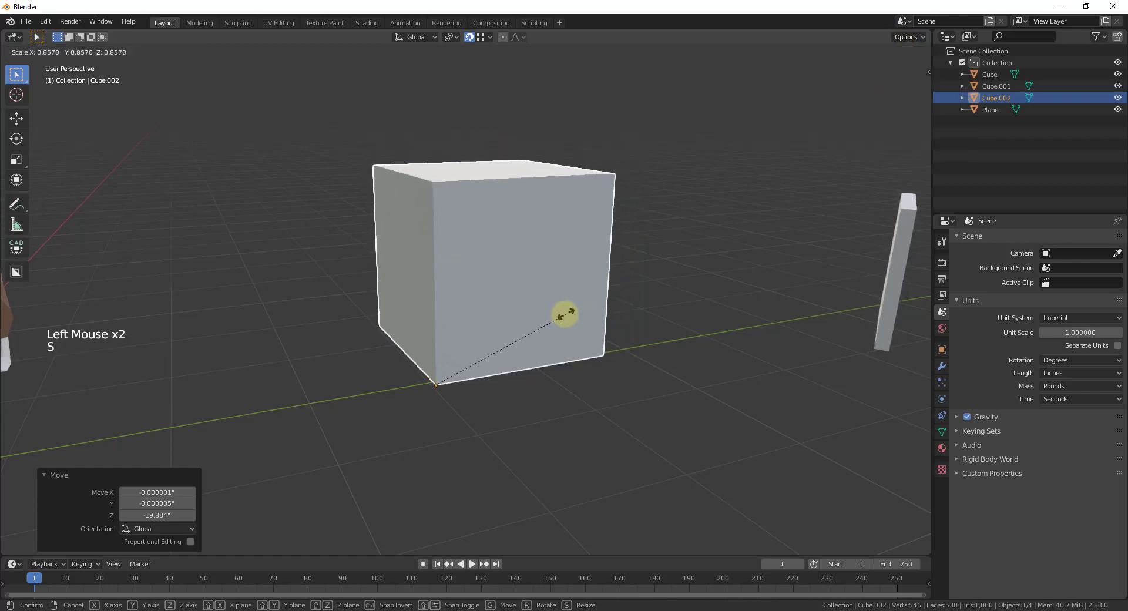
pyautogui.click(475, 391)
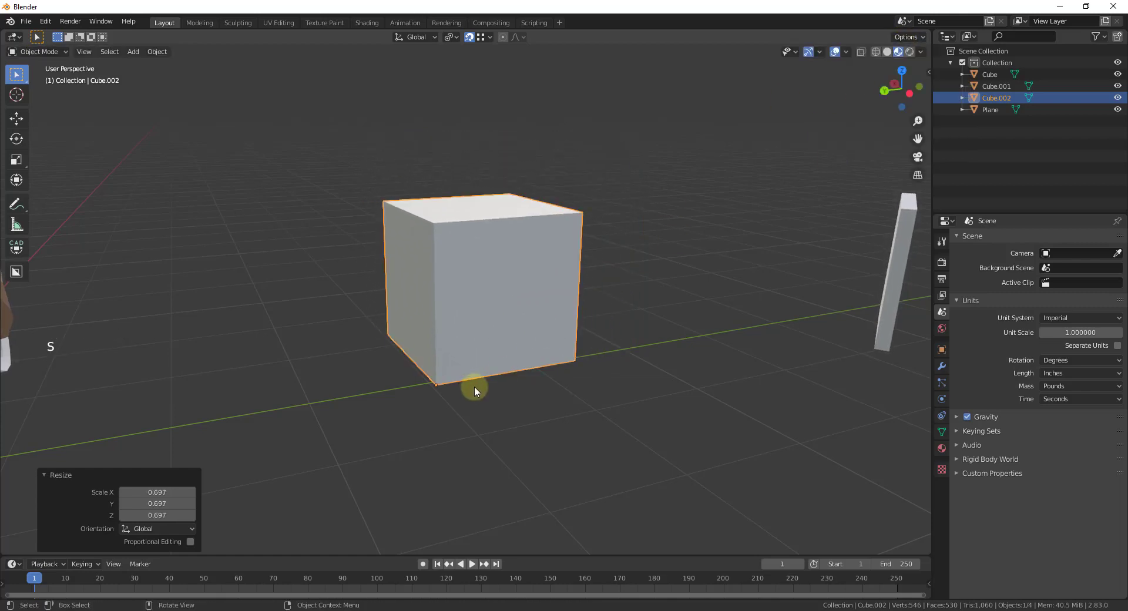
pyautogui.press('r')
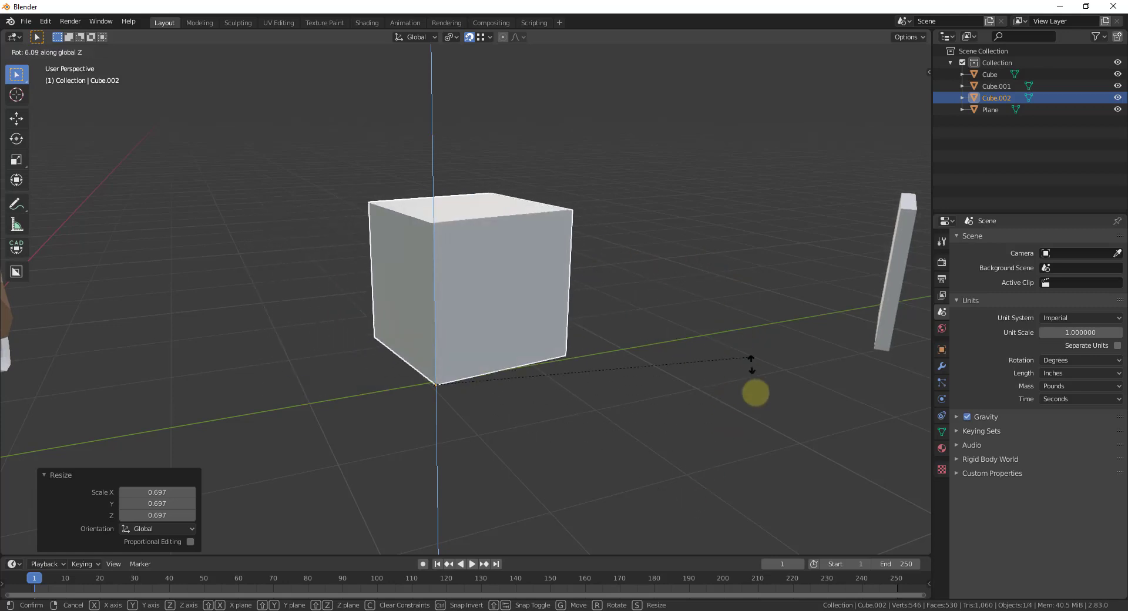
pyautogui.scroll(-3)
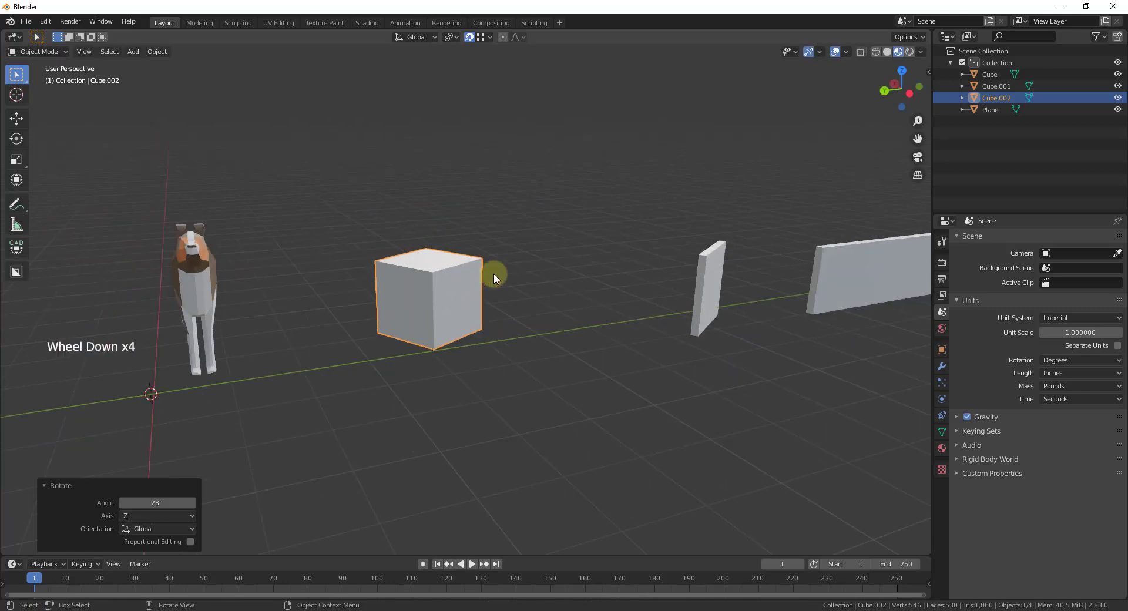
pyautogui.moveTo(444, 349)
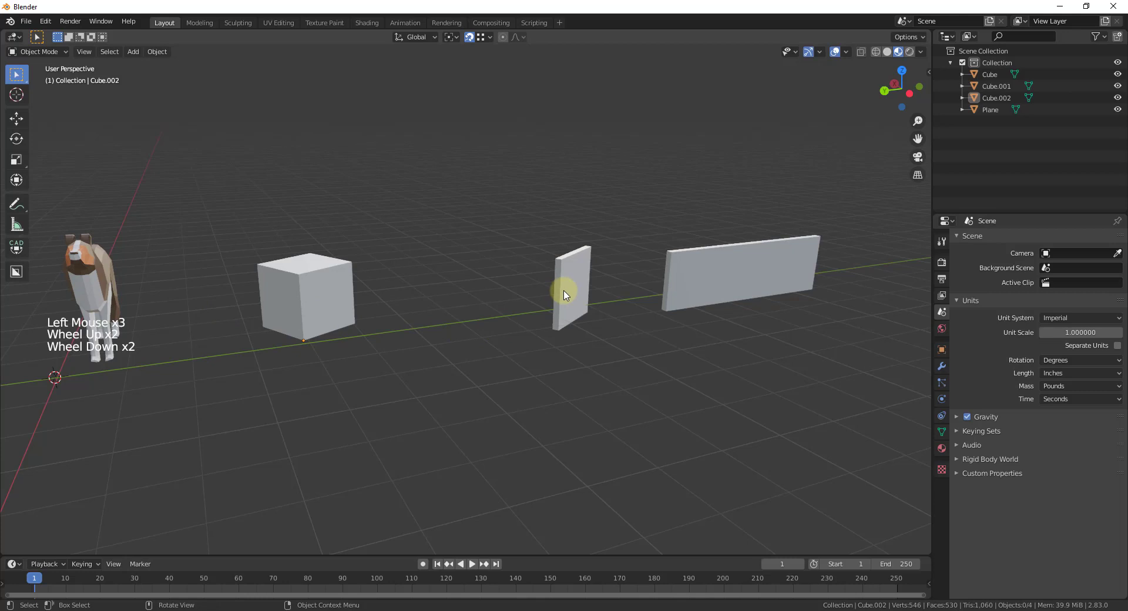
# Snap the small wall to the long wall's end vertex, cancelling a trial Z rotation.
pyautogui.scroll(3)
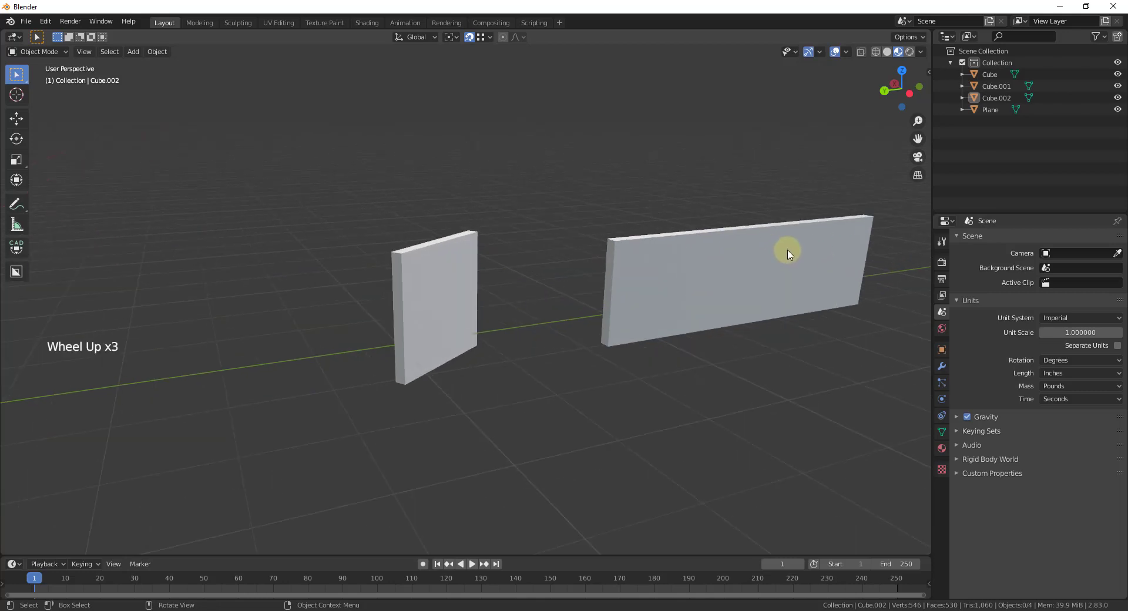
pyautogui.click(437, 308)
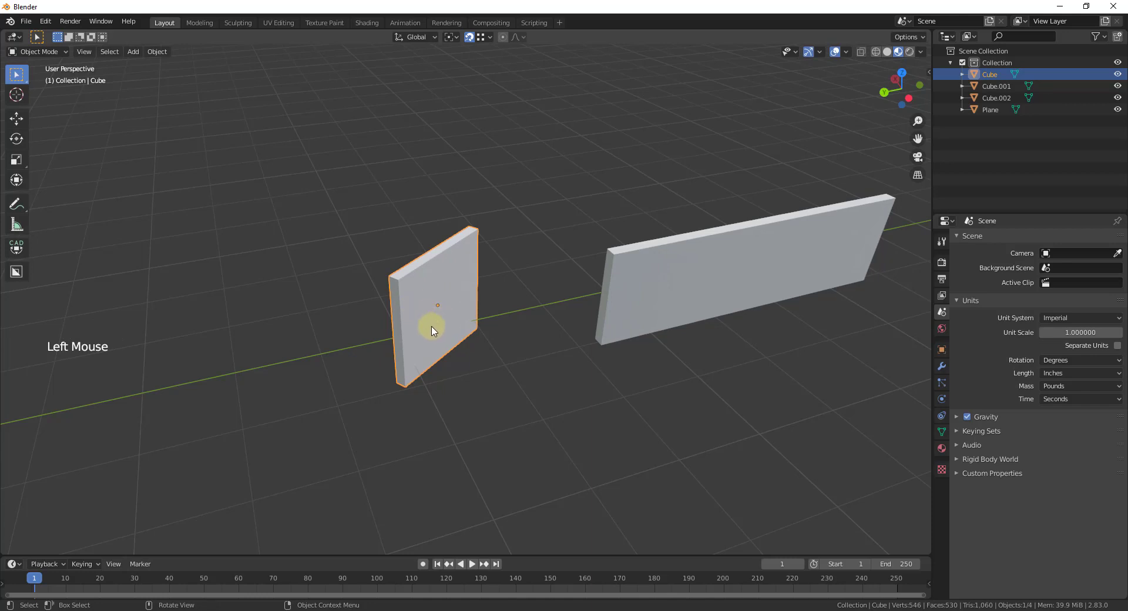
pyautogui.moveTo(463, 160)
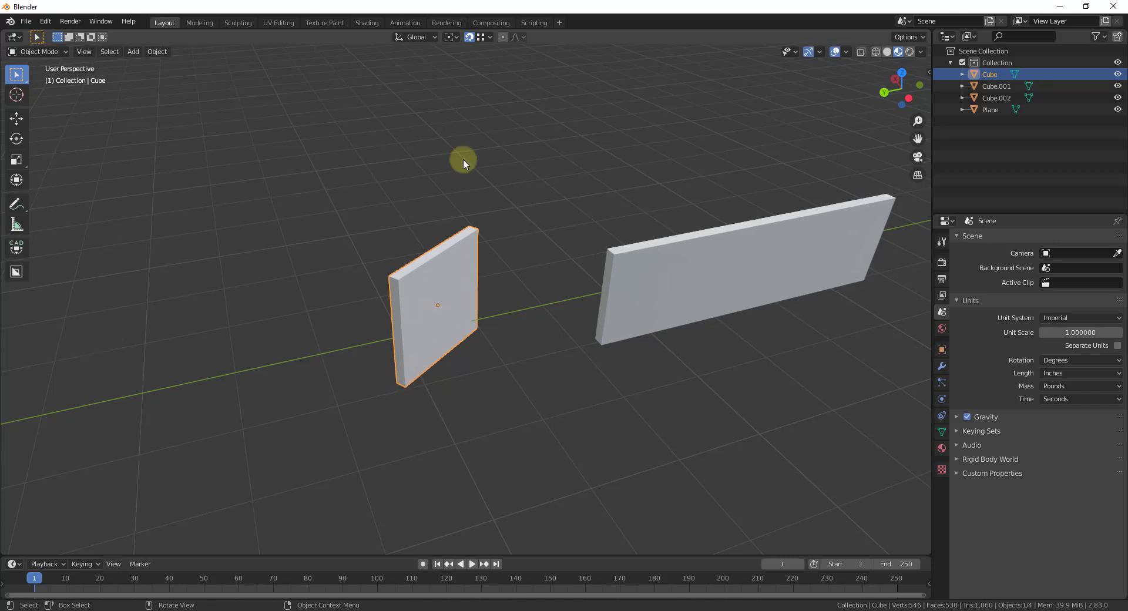
pyautogui.press('g')
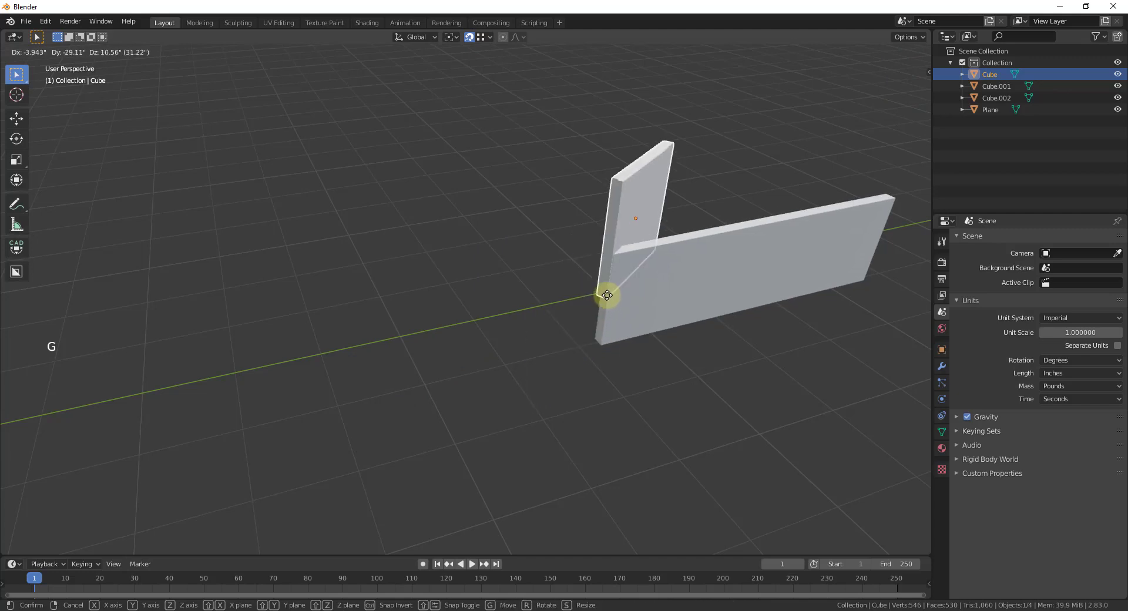
pyautogui.moveTo(602, 348)
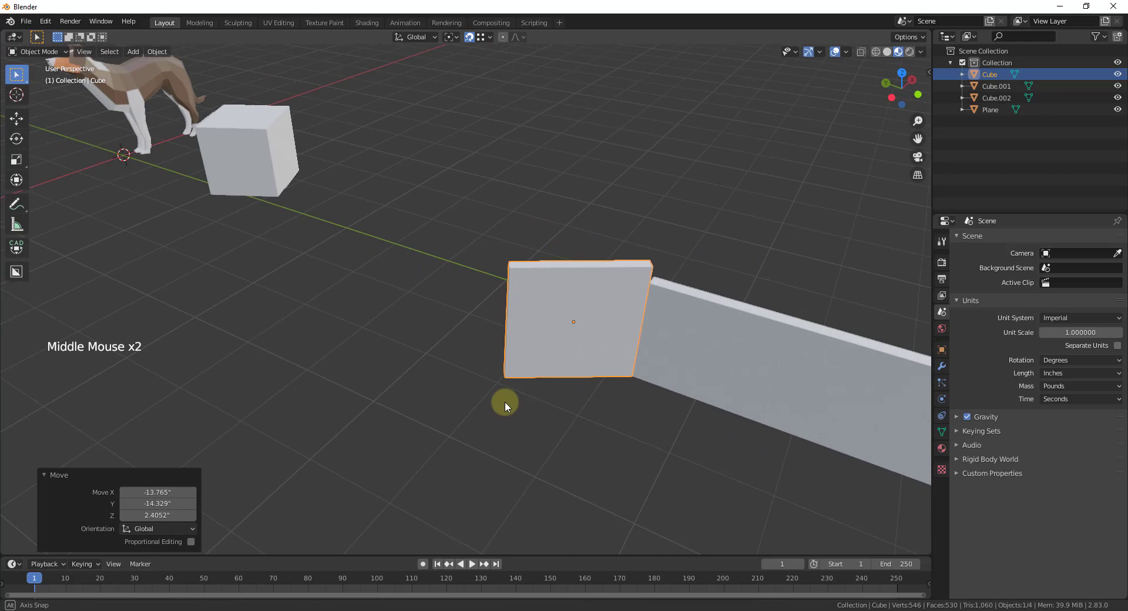
pyautogui.scroll(-3)
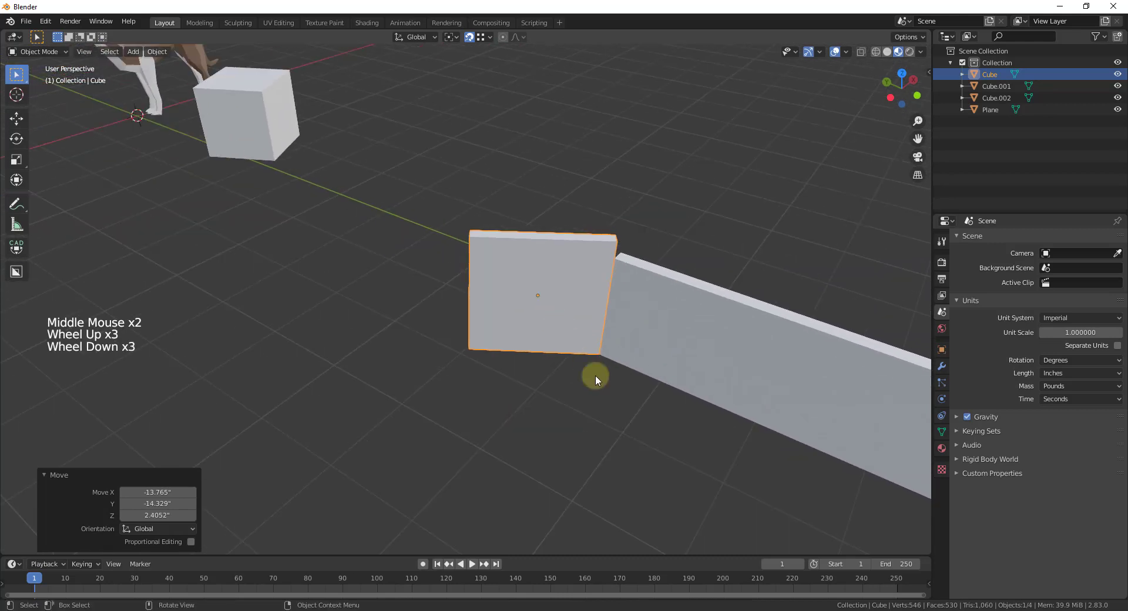
pyautogui.press('r')
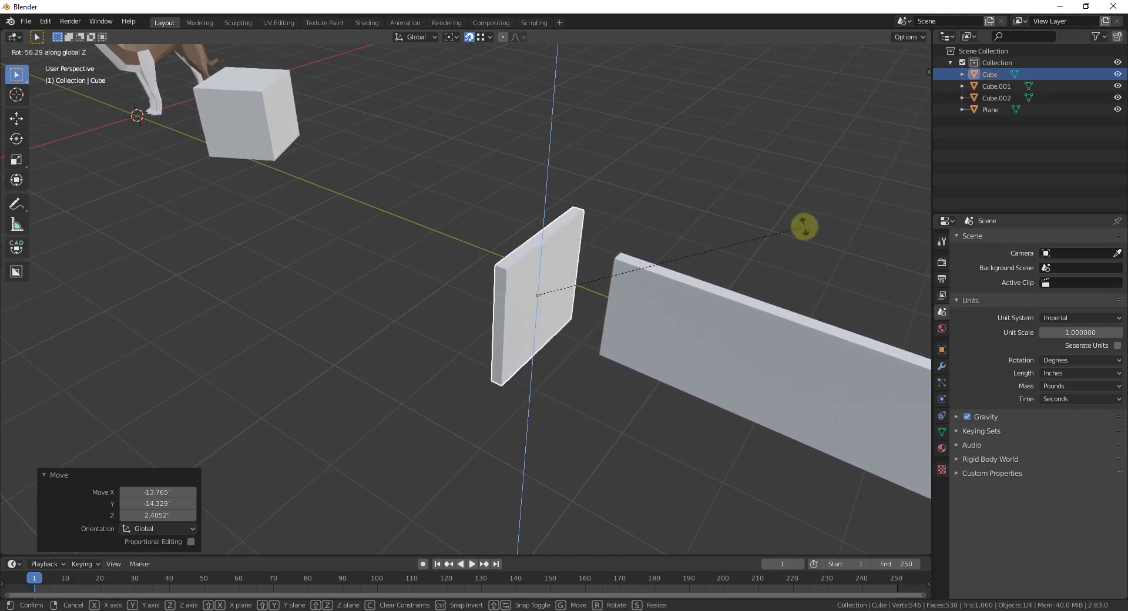
pyautogui.moveTo(791, 227)
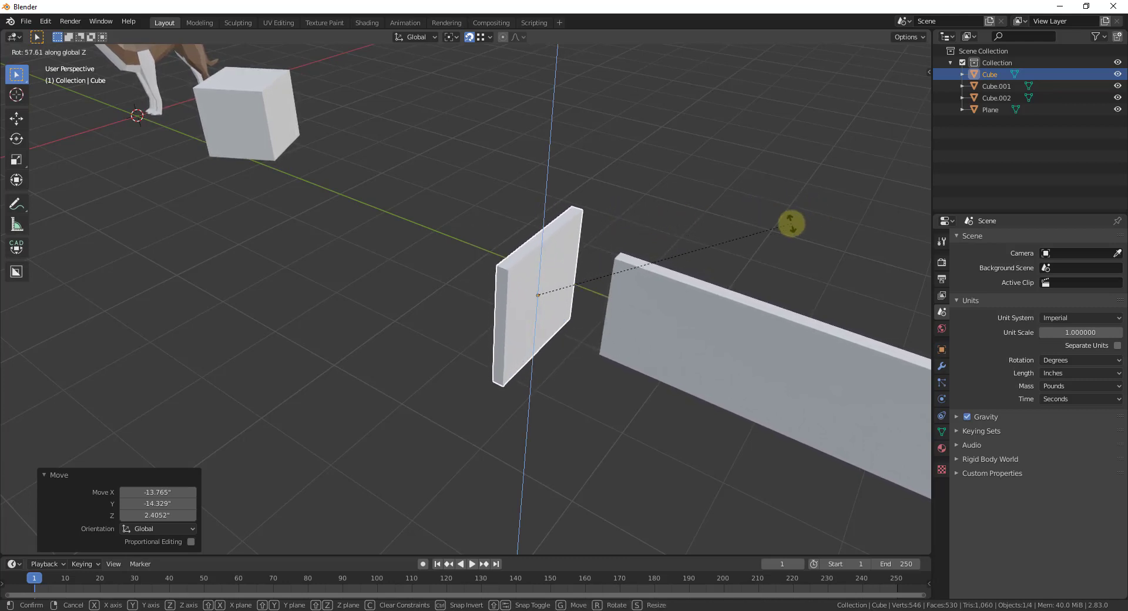
pyautogui.moveTo(791, 214)
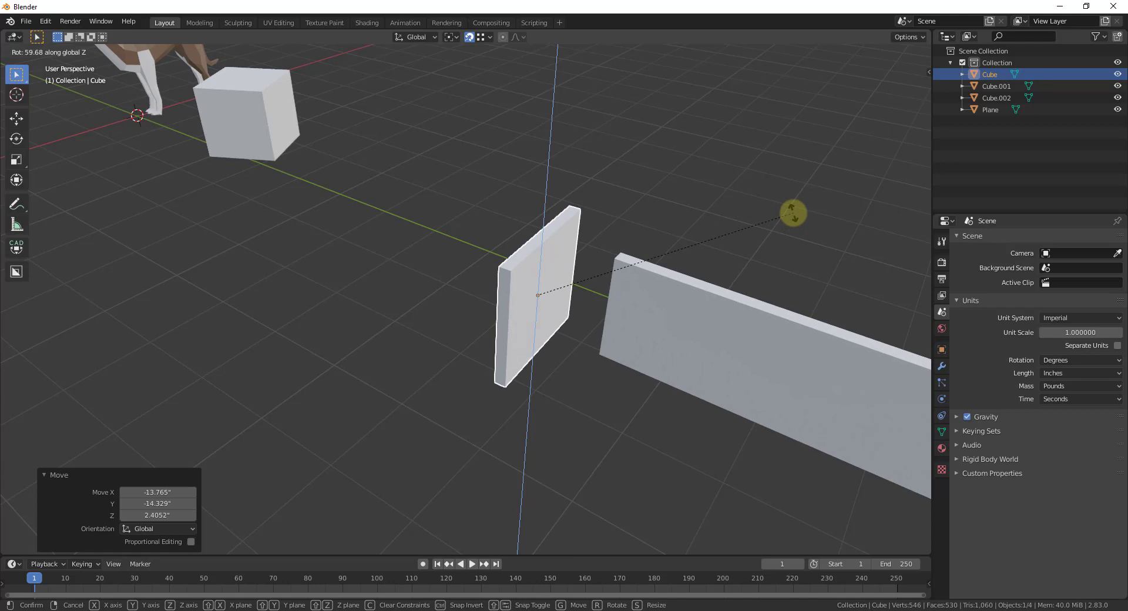
pyautogui.scroll(3)
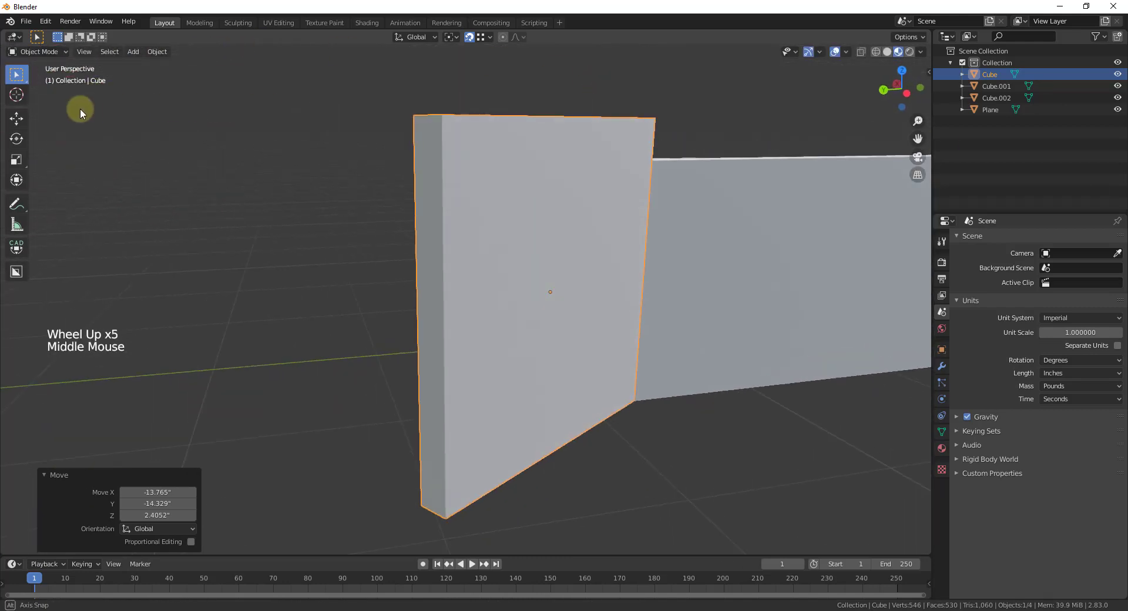
# With Affect Only Origins on, snap the small wall's origin to the corner where the walls meet.
pyautogui.click(906, 37)
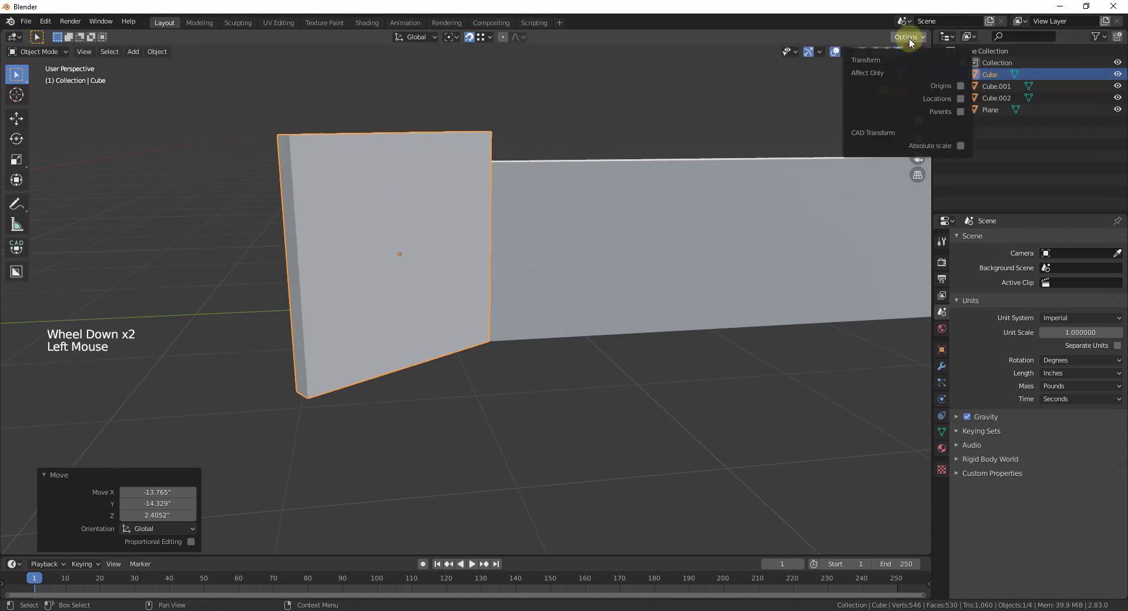
pyautogui.click(538, 299)
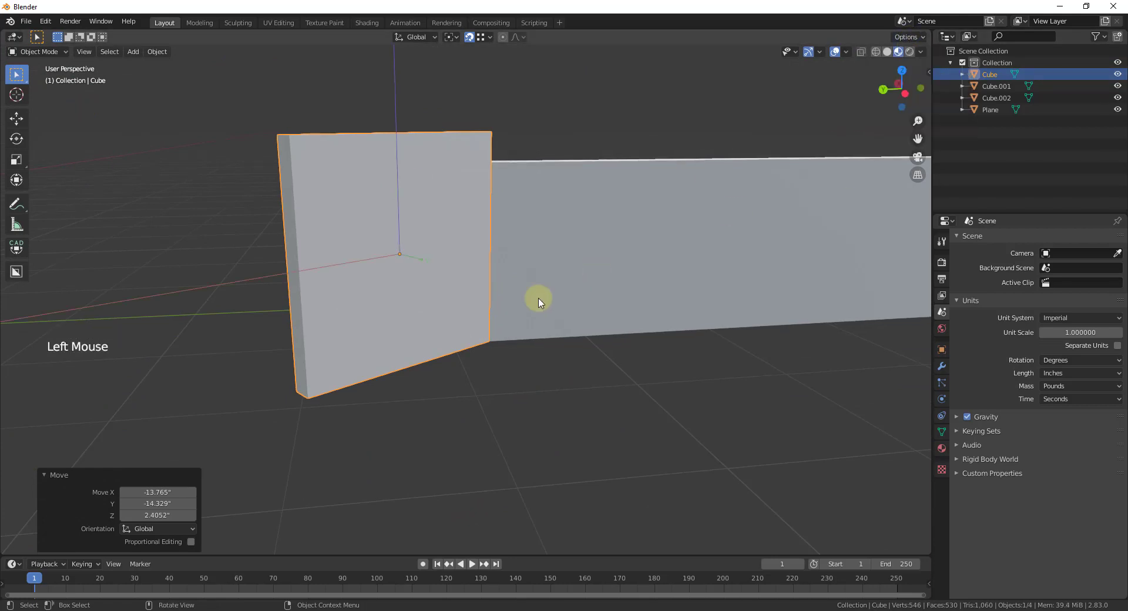
pyautogui.press('g')
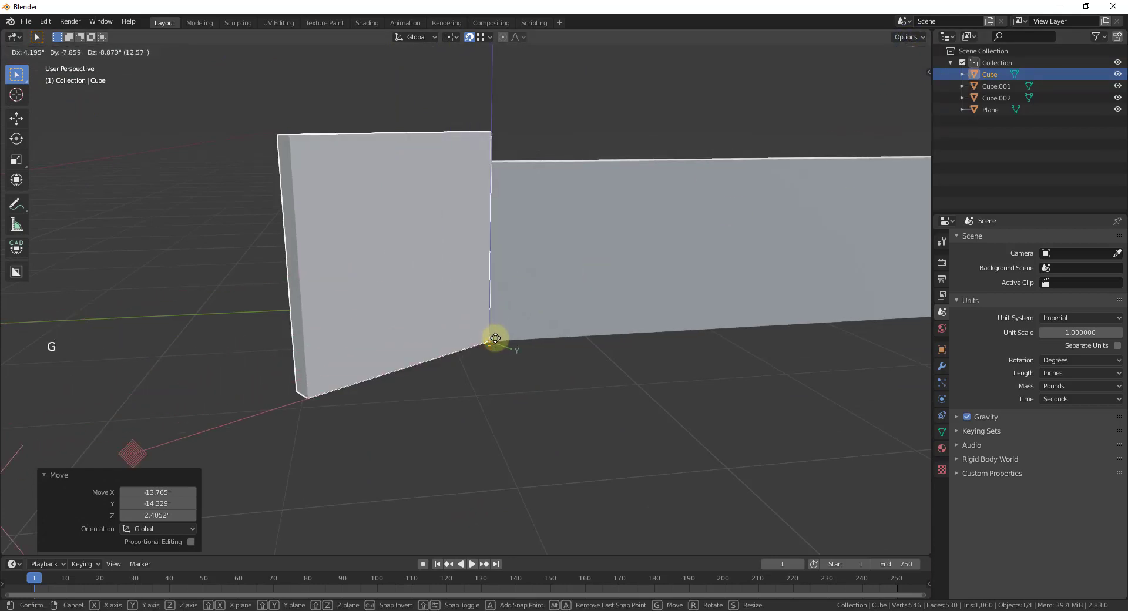
pyautogui.scroll(-3)
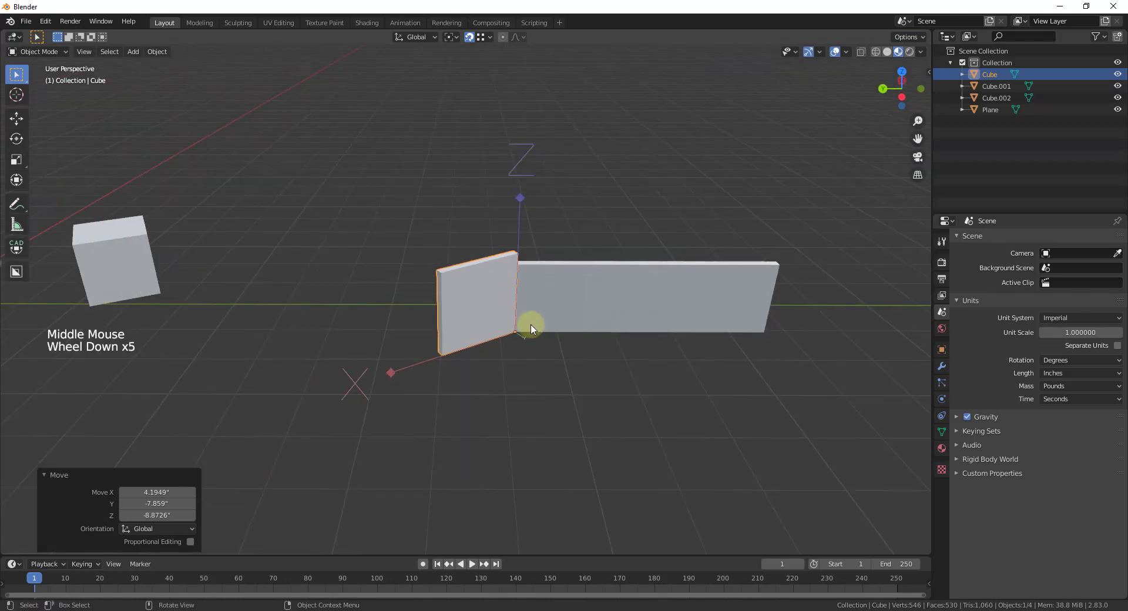
# Turn origins-only off and rotate the small wall 56.6° around the Z axis.
pyautogui.click(906, 37)
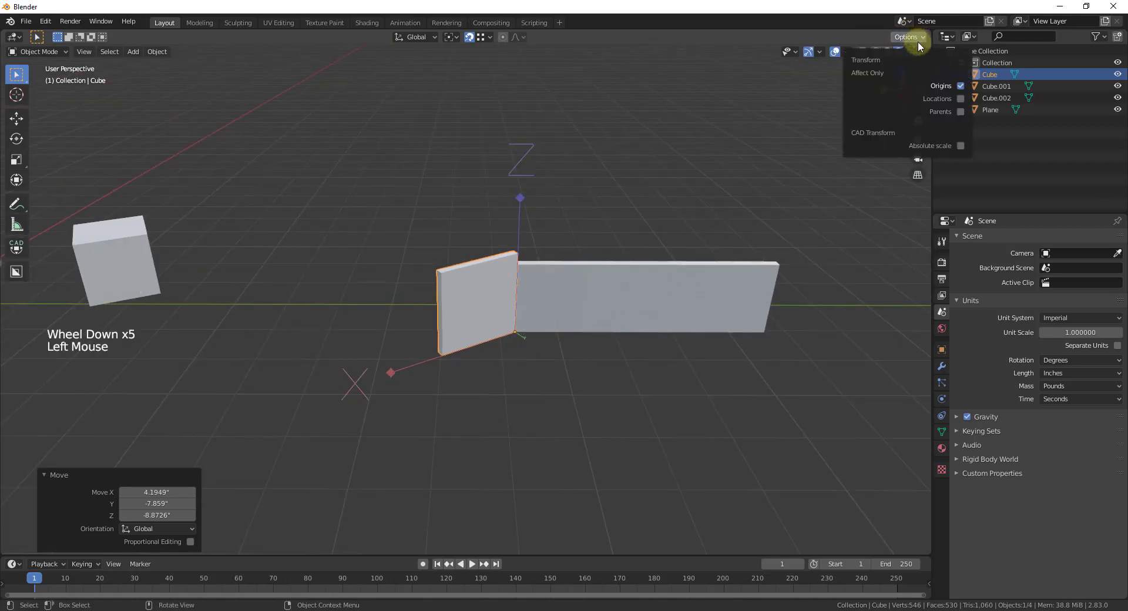
pyautogui.press('r')
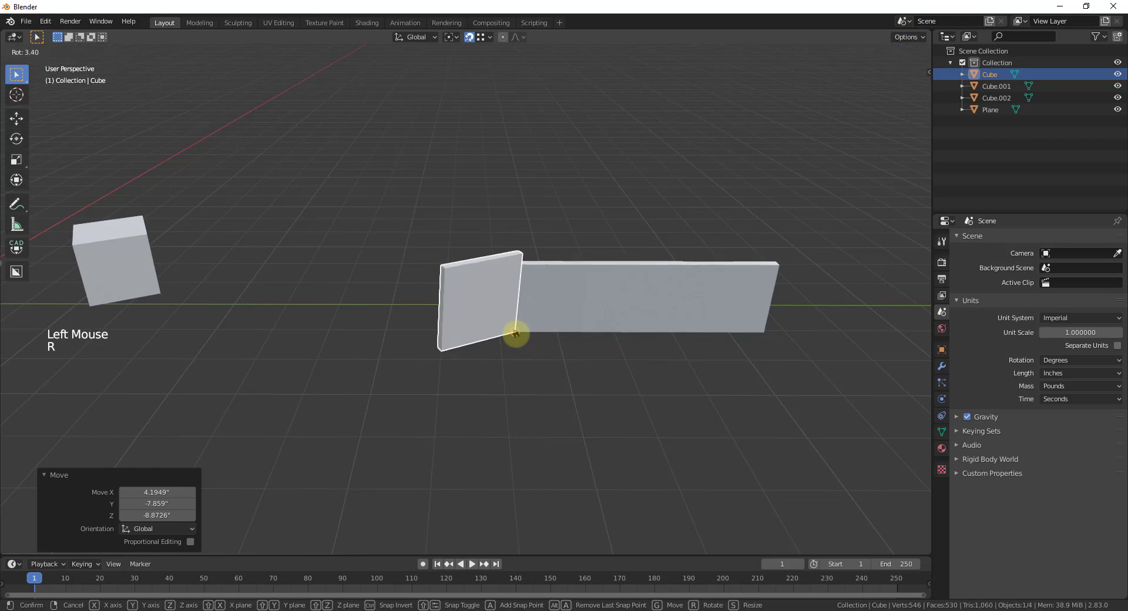
pyautogui.press('r')
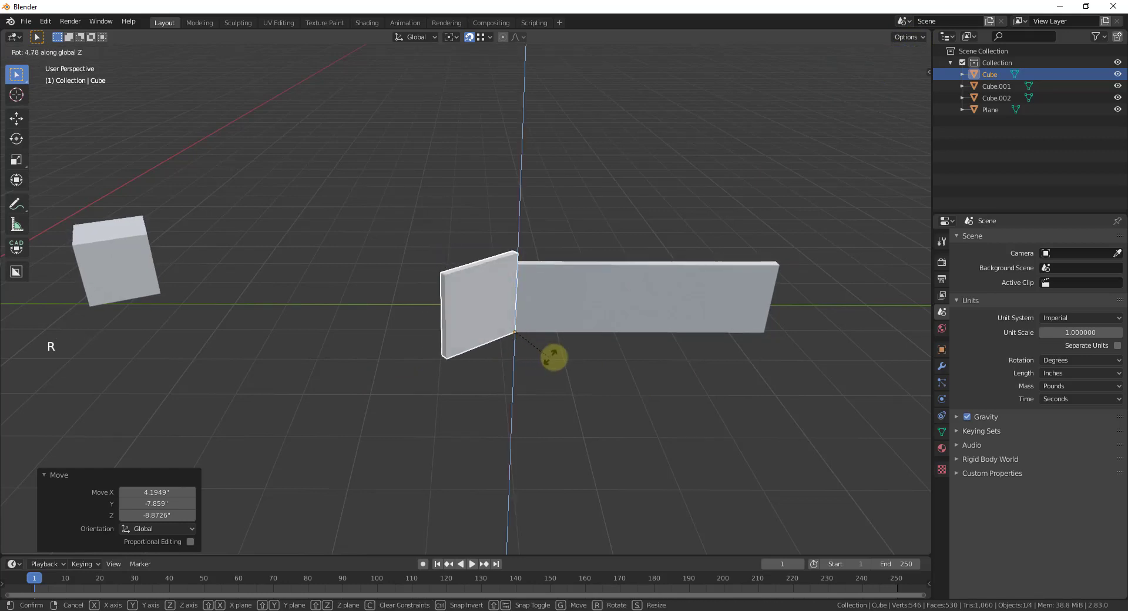
pyautogui.moveTo(874, 414)
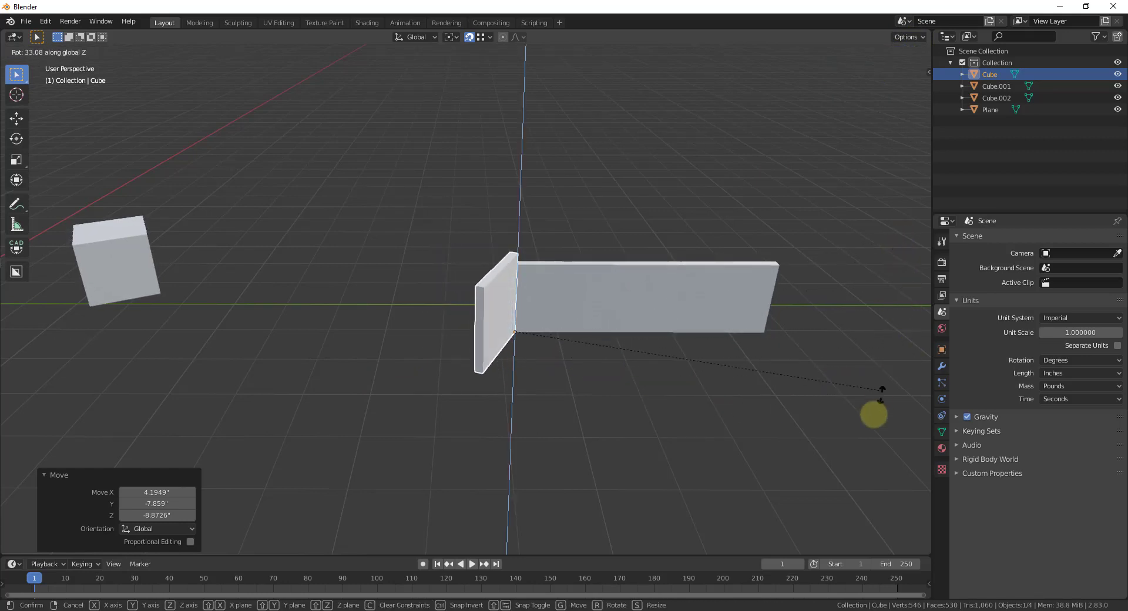
pyautogui.moveTo(903, 293)
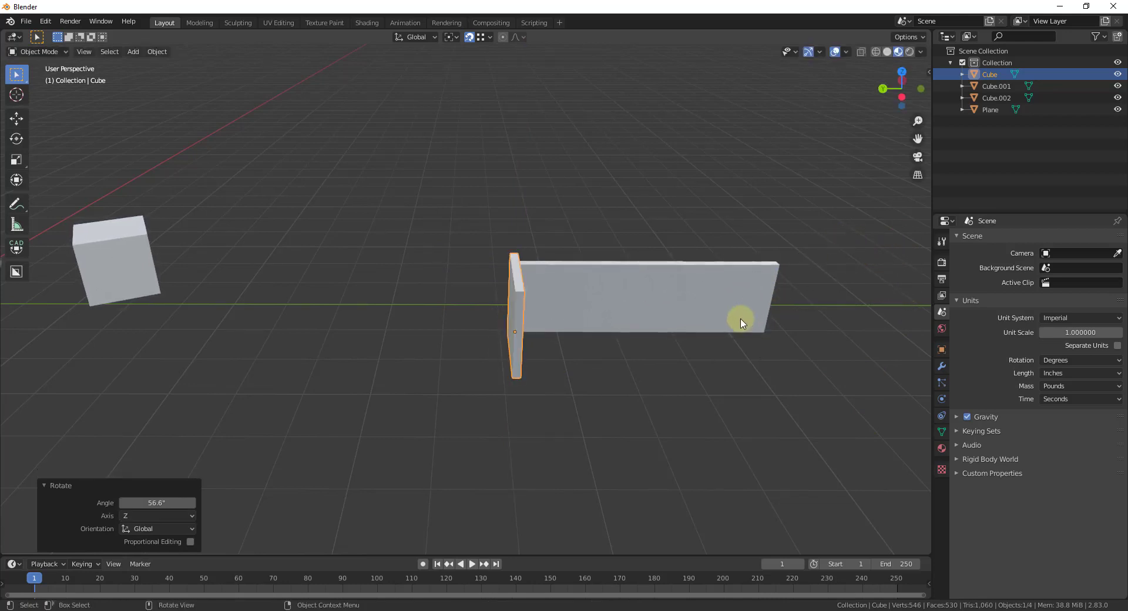
# Scale the small wall to 0.864 about the corner, snapping to the top corner vertex.
pyautogui.scroll(3)
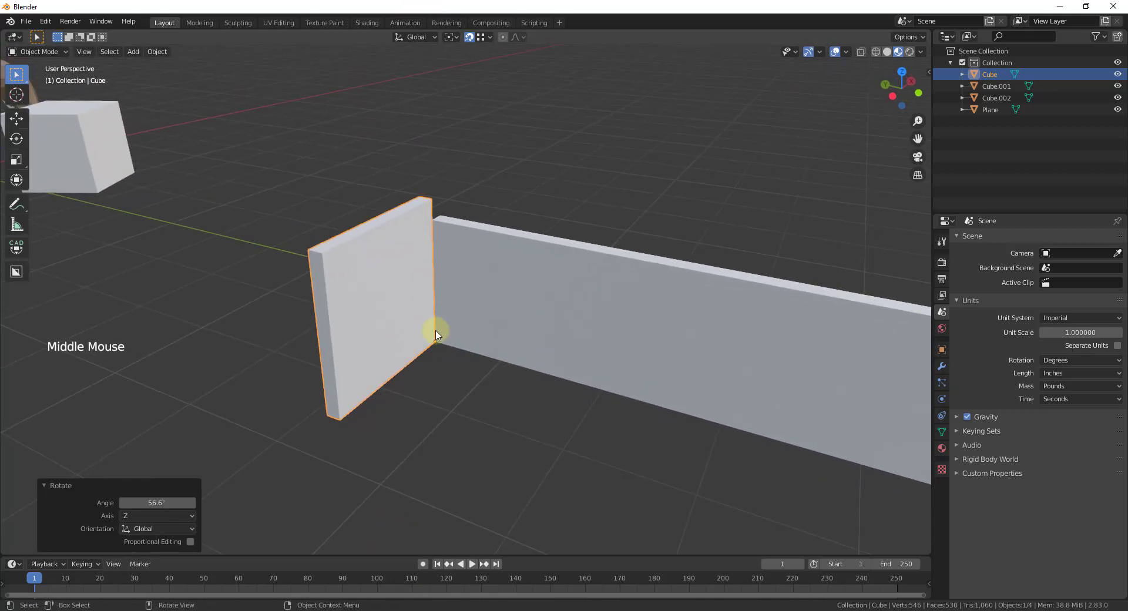
pyautogui.press('s')
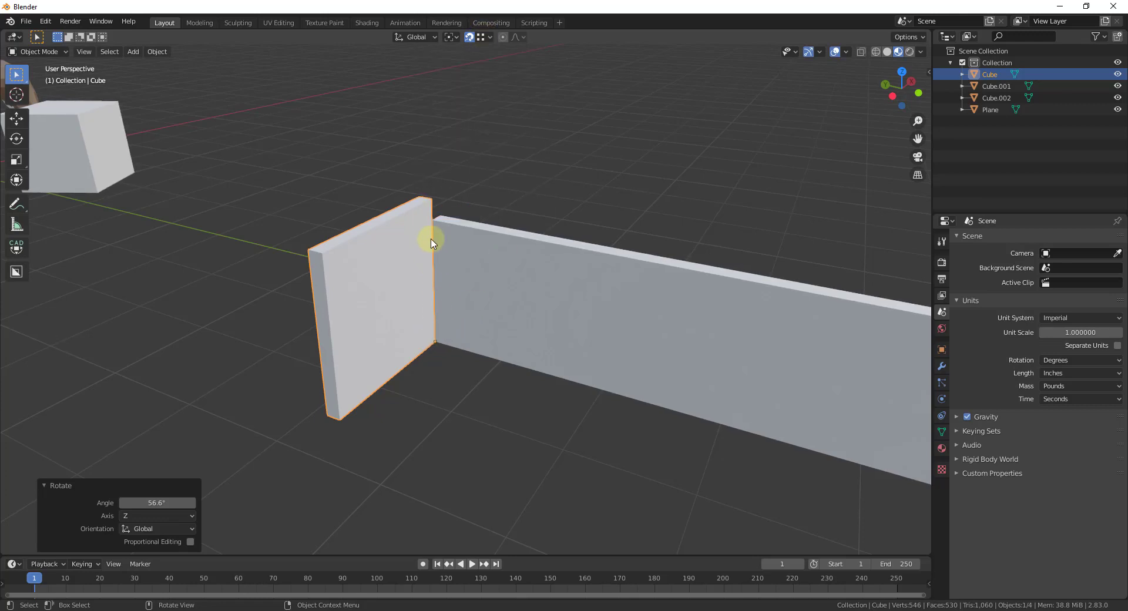
pyautogui.press('s')
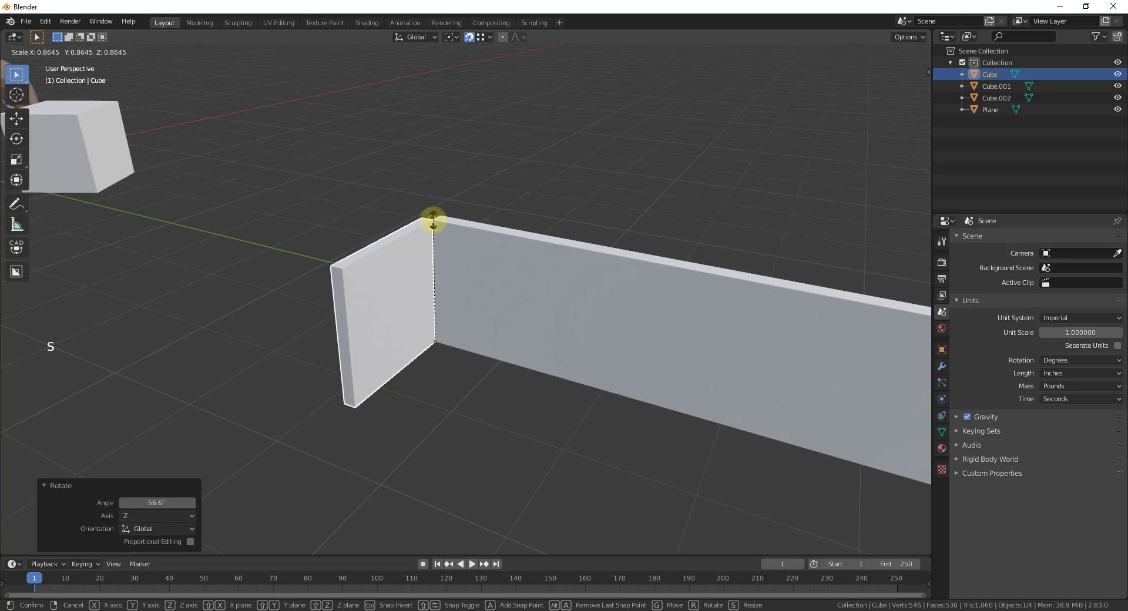
pyautogui.scroll(3)
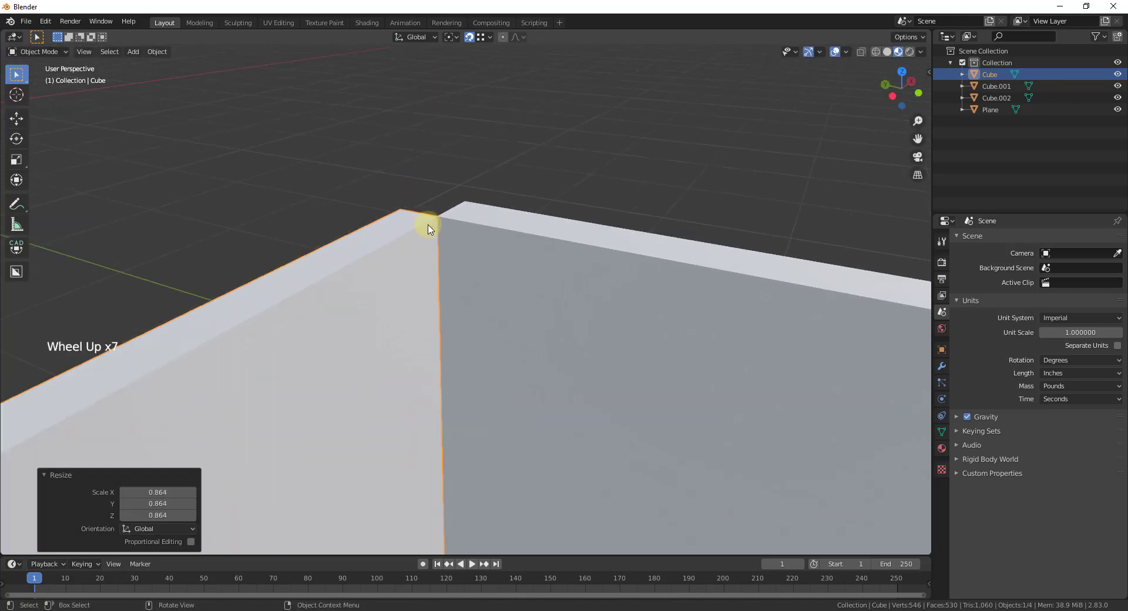
pyautogui.scroll(-3)
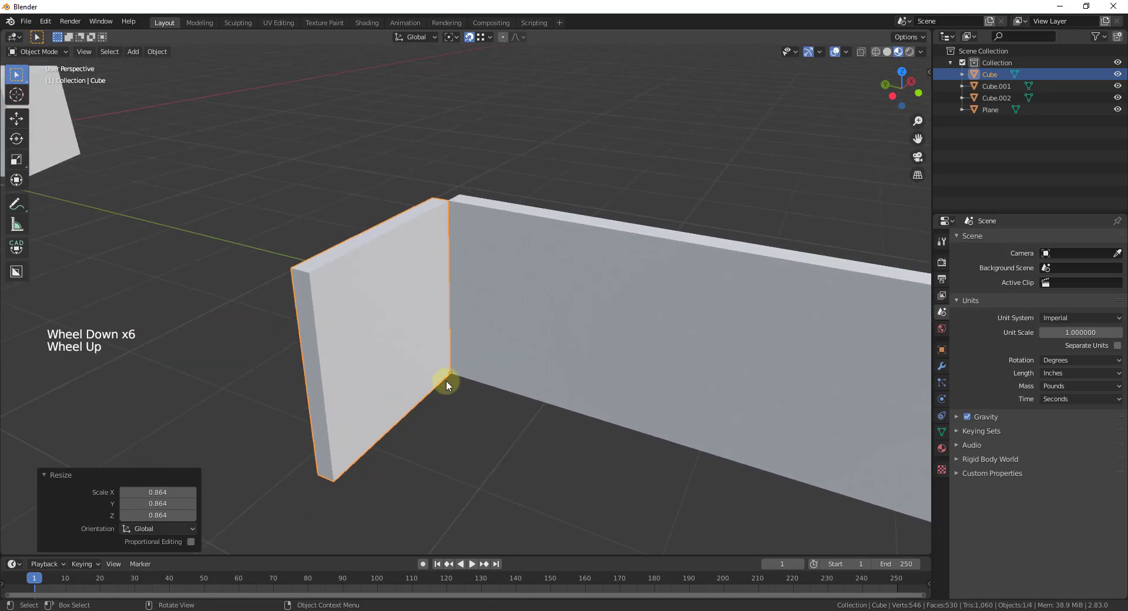
pyautogui.click(904, 36)
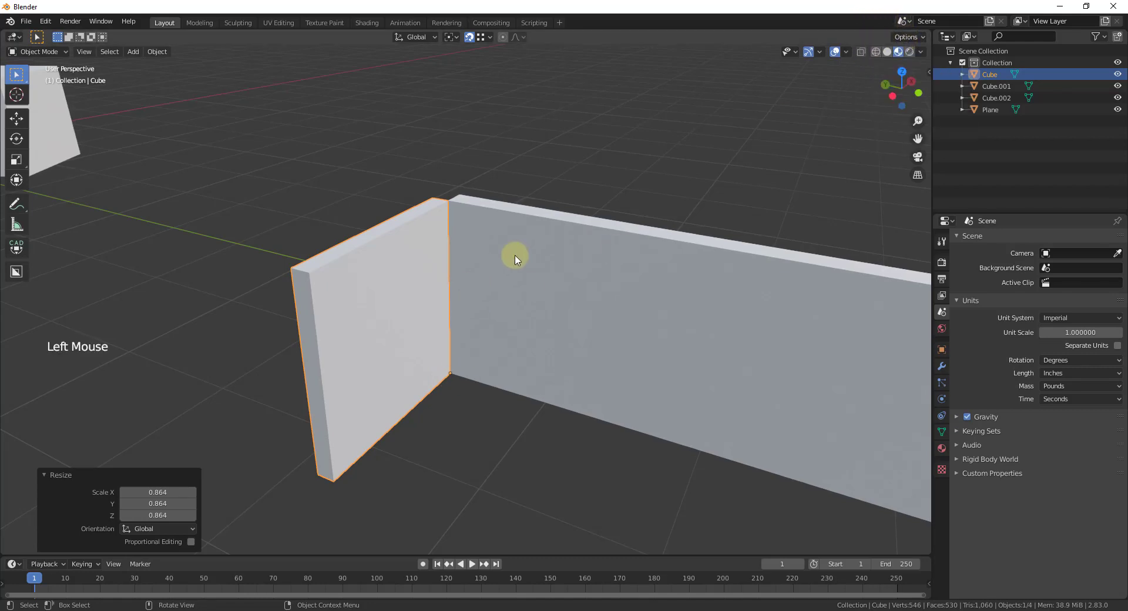
pyautogui.scroll(-3)
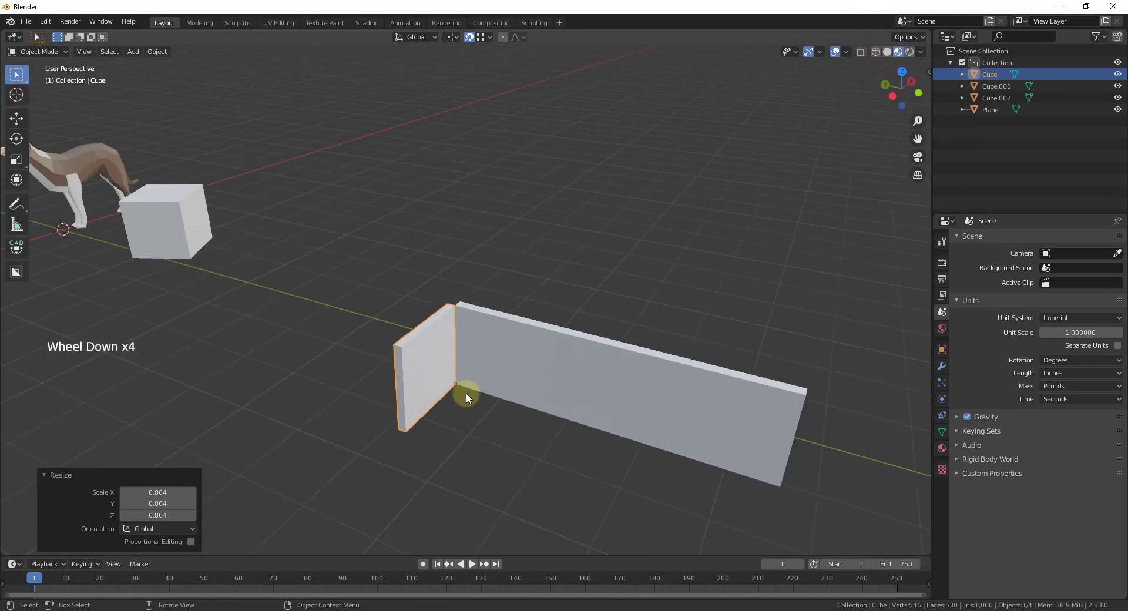